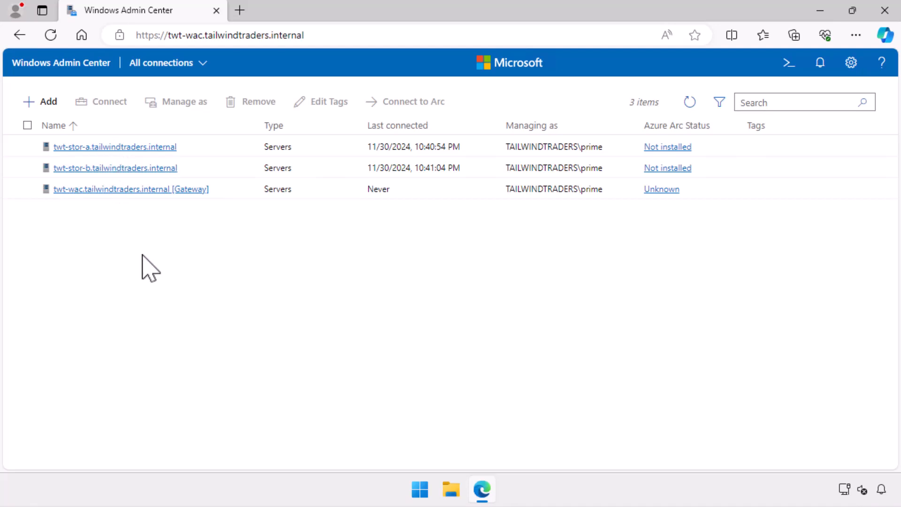
mouse_move(148, 259)
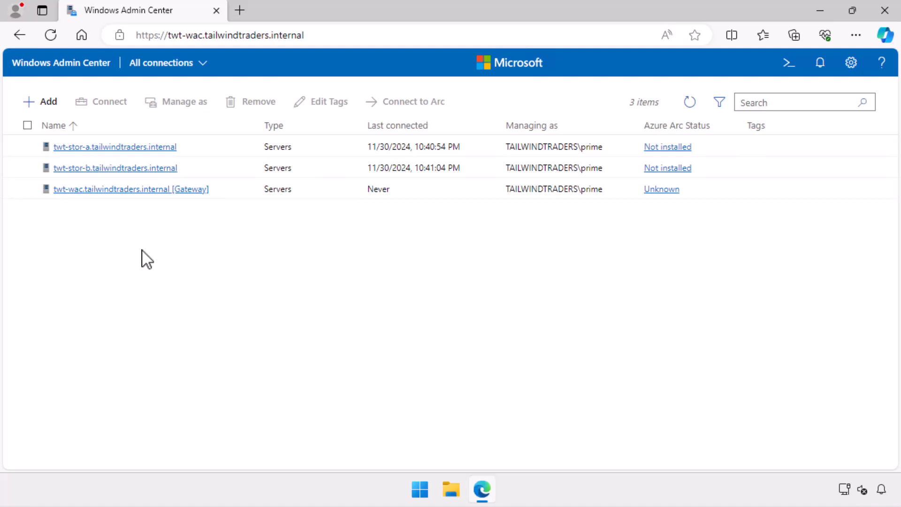
mouse_move(126, 154)
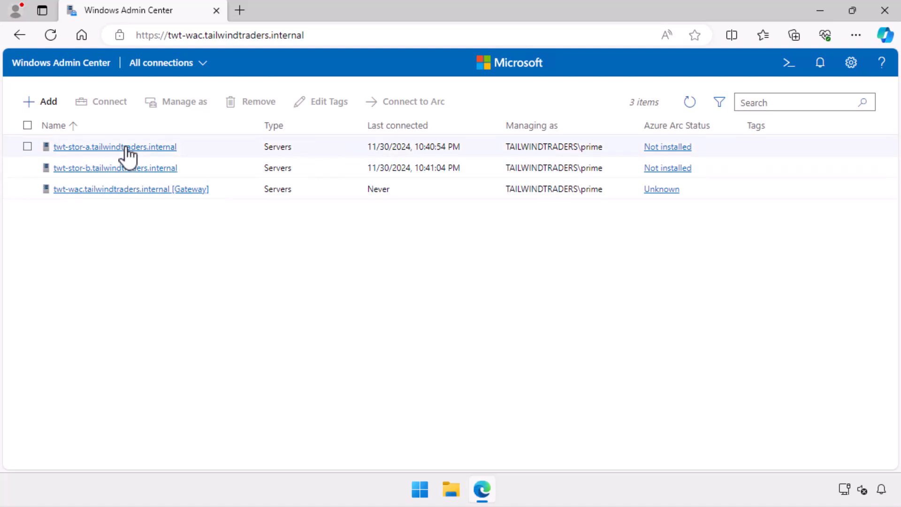
Step: Connect to twt-stor-a and go to its Files & file sharing tool
click(115, 146)
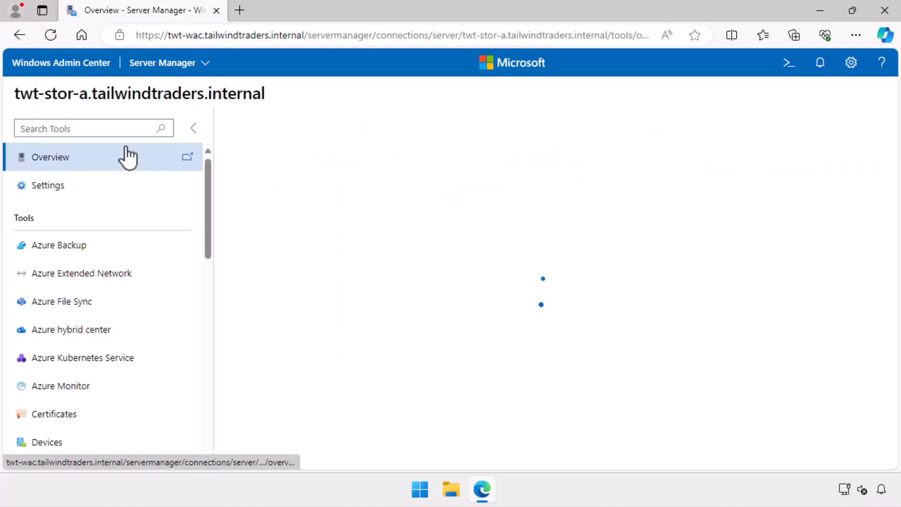
click(50, 156)
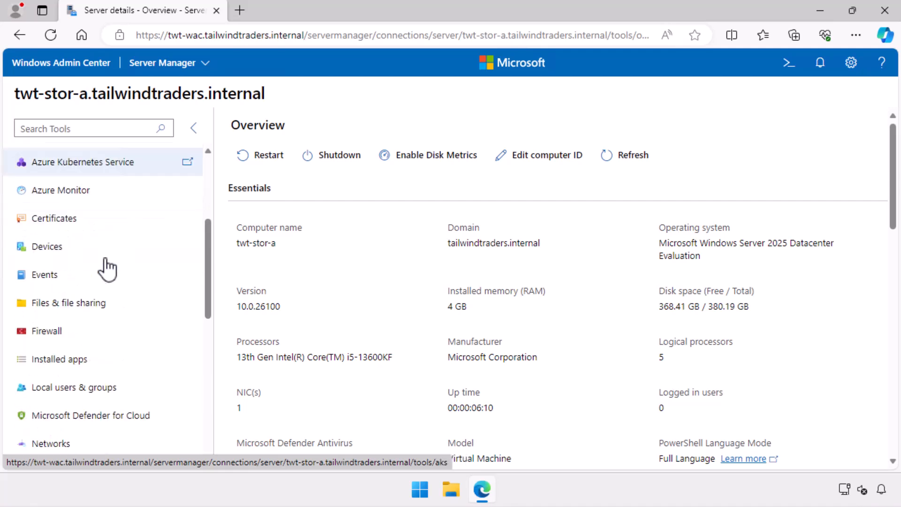
click(67, 303)
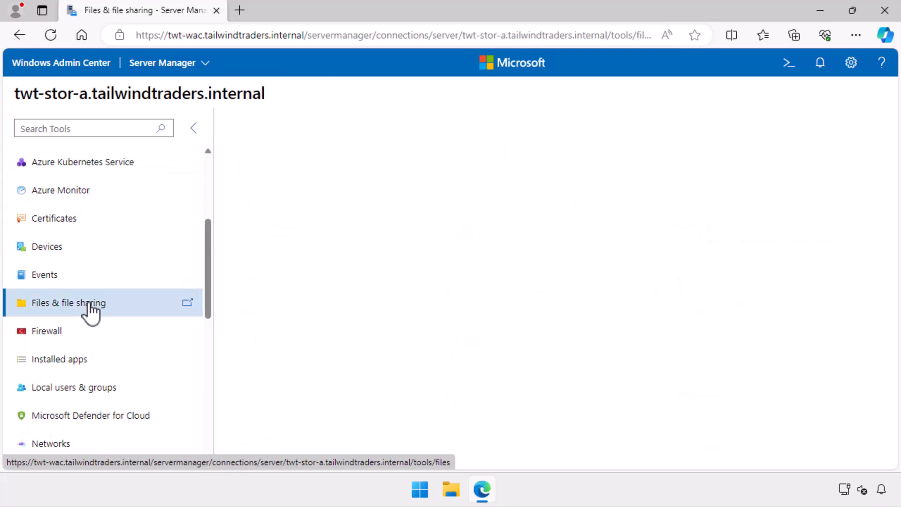
click(67, 303)
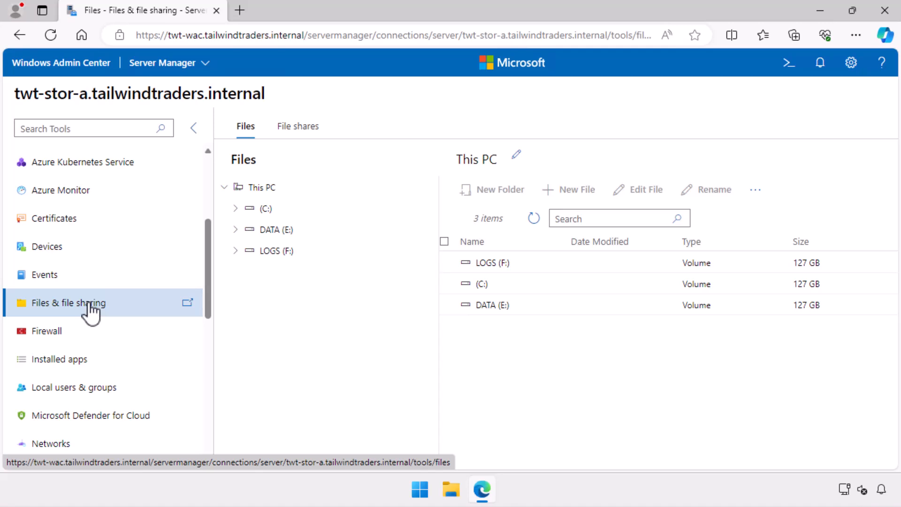
Step: Browse the DATA (E:) volume, which holds only system folders
click(275, 230)
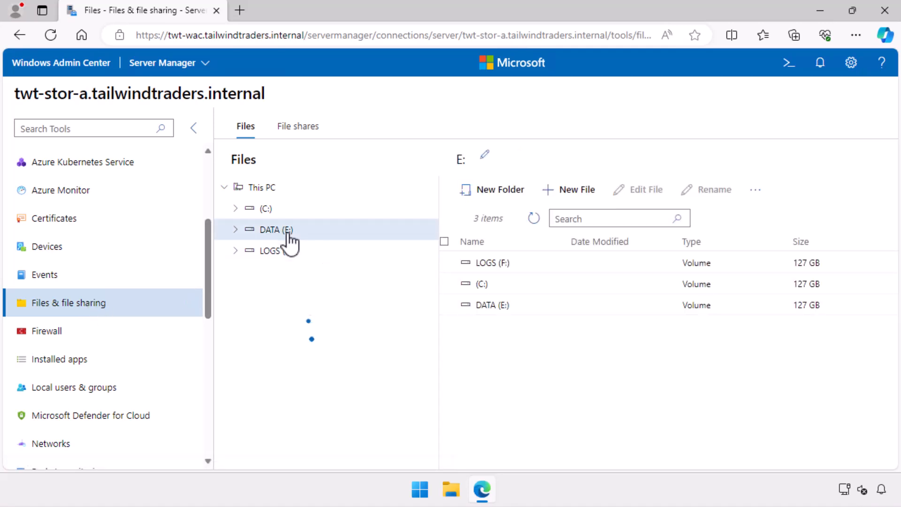
click(270, 230)
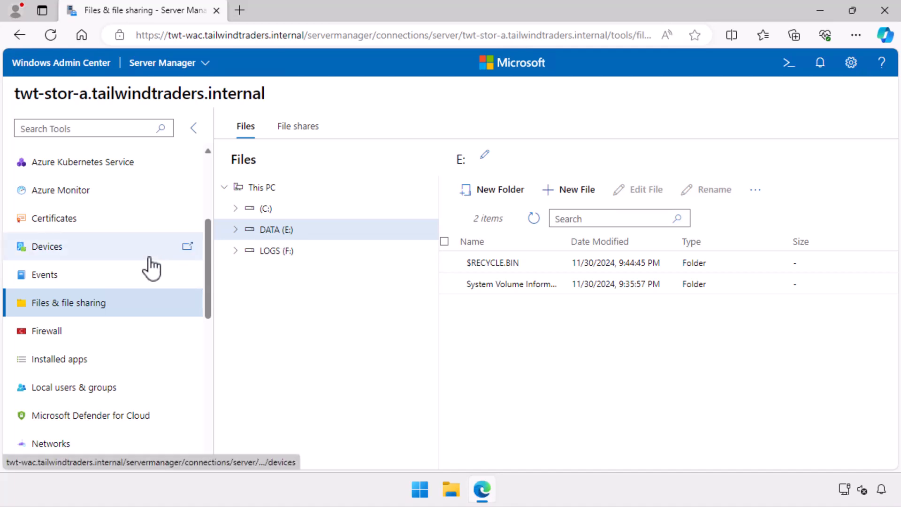
scroll(down, 3)
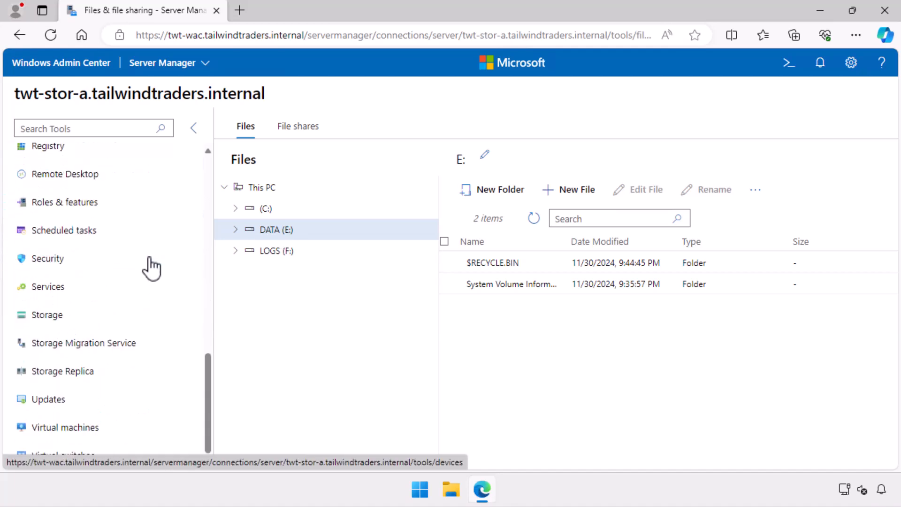
Step: Install Storage Replica on twt-stor-a with automatic restart allowed, then return to connections
click(62, 371)
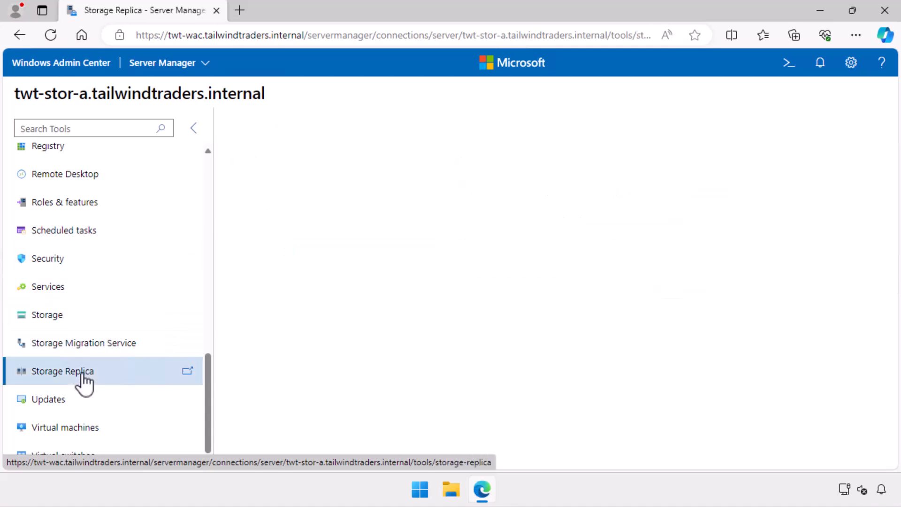
click(63, 370)
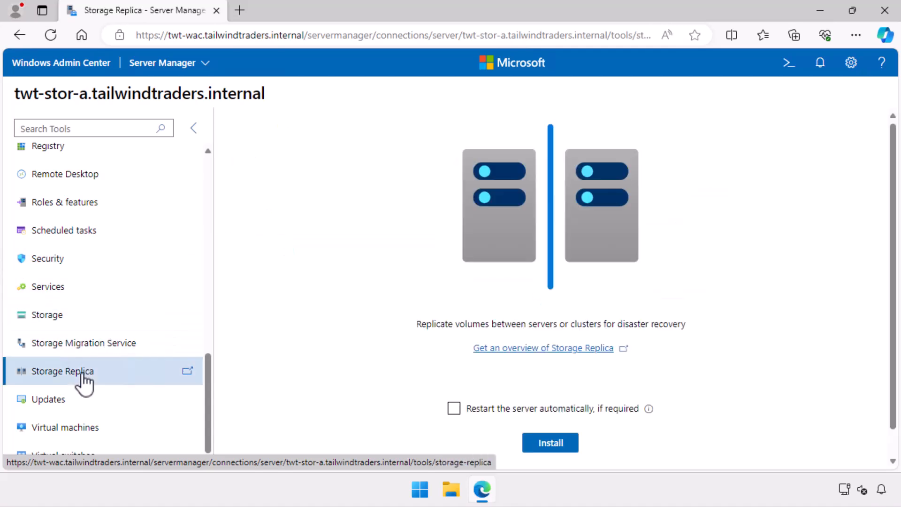
mouse_move(415, 405)
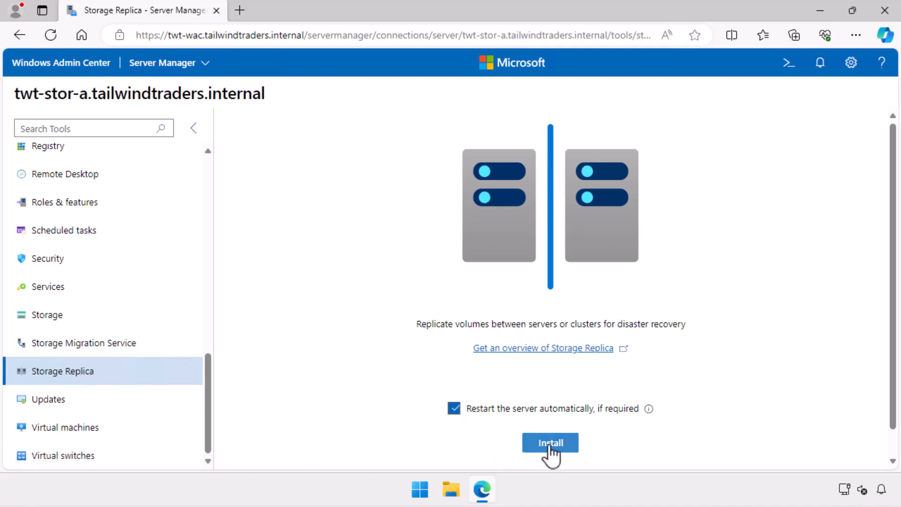
click(549, 443)
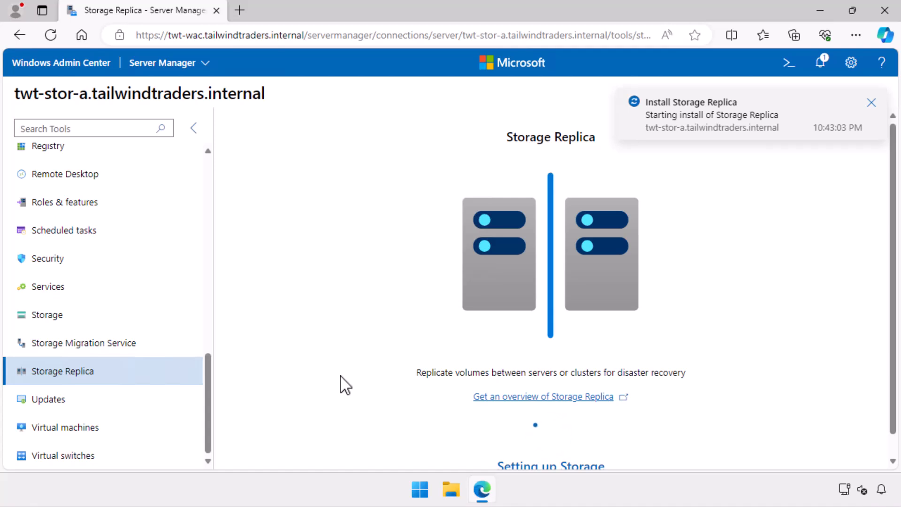
click(871, 103)
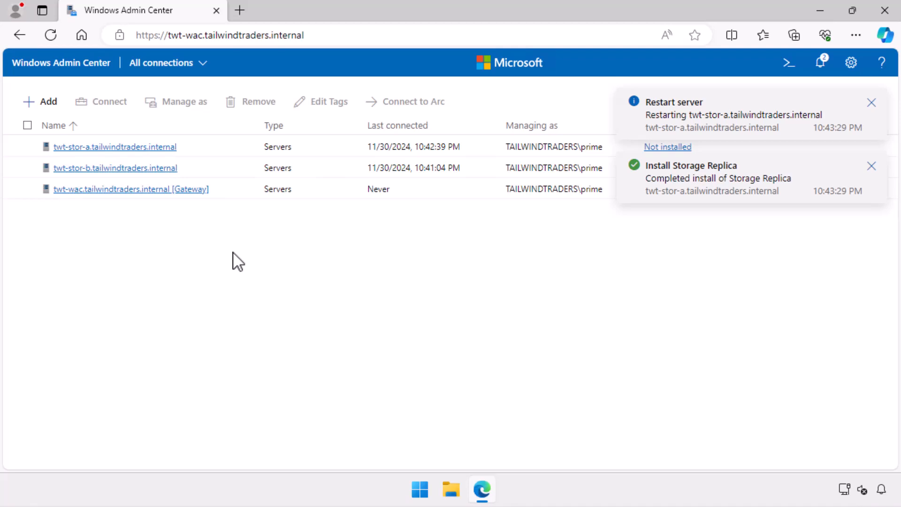
mouse_move(109, 175)
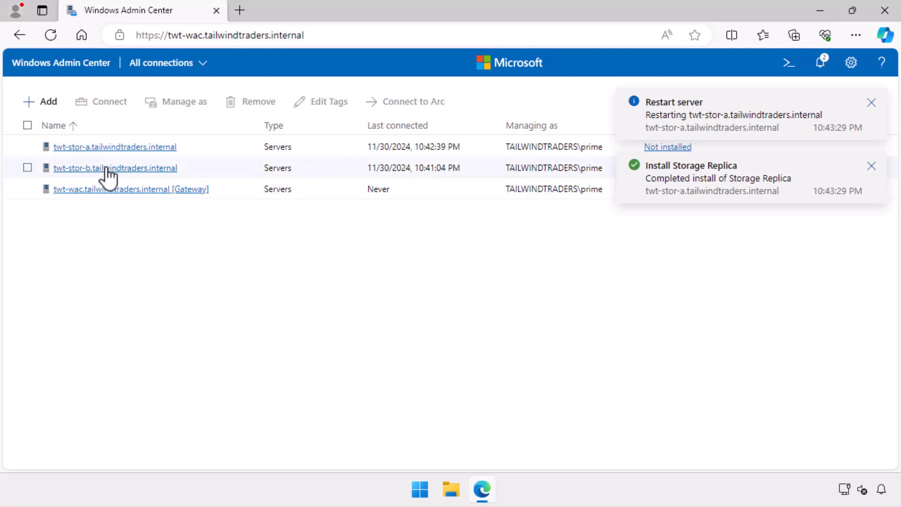
Step: Connect to twt-stor-b and go to its Files & file sharing tool
click(115, 168)
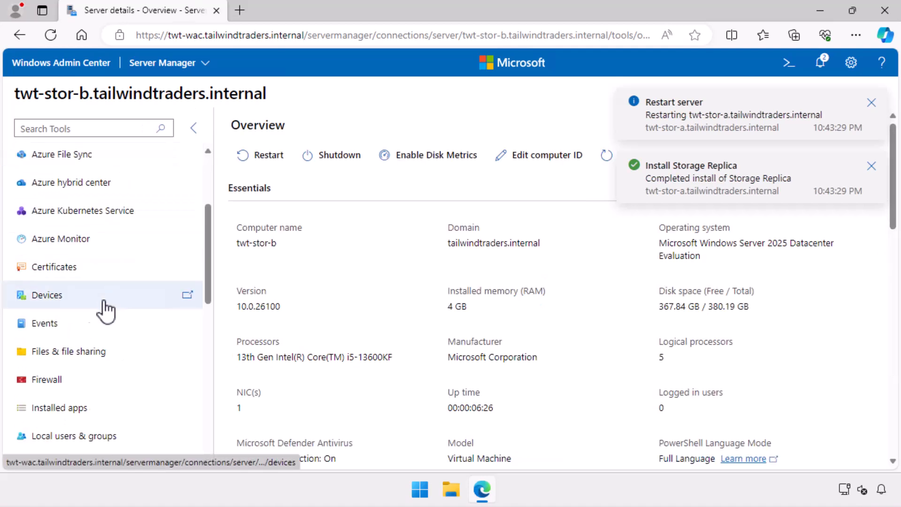
click(68, 351)
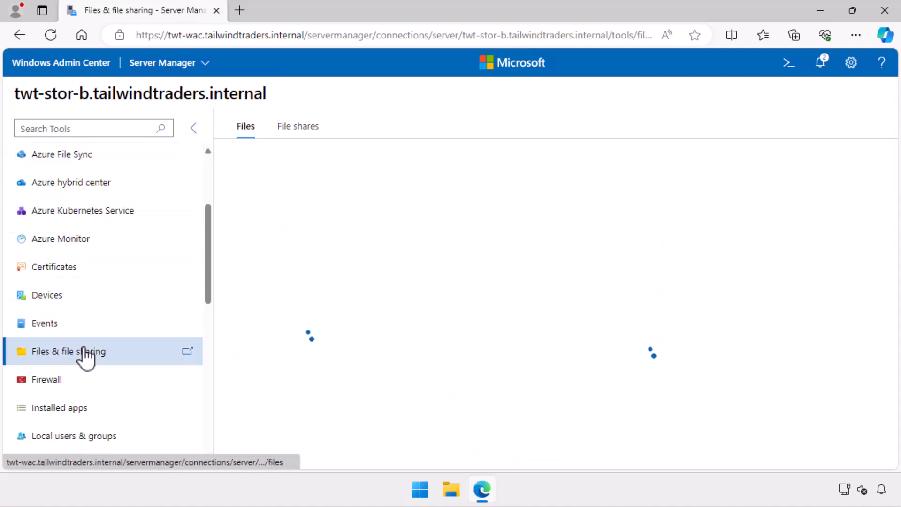
click(67, 351)
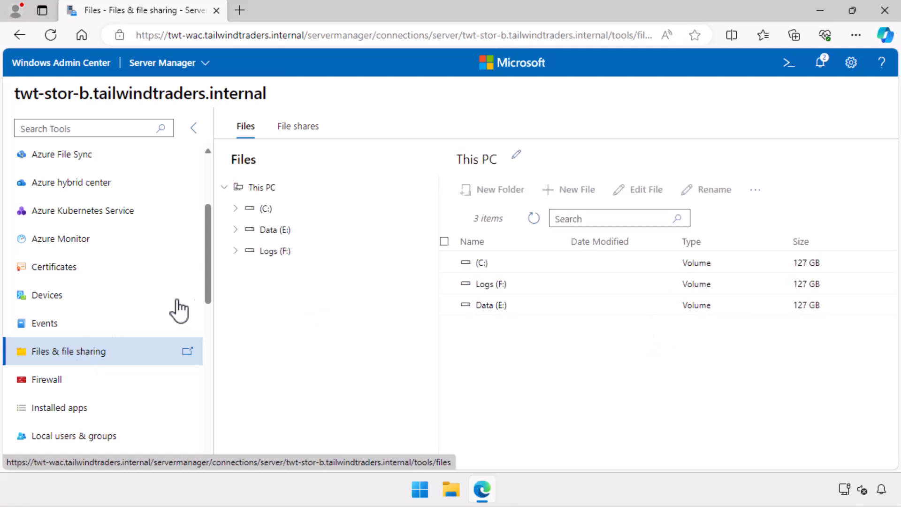
Step: Browse the Data (E:) and Logs (F:) volumes, both holding only system folders
click(274, 230)
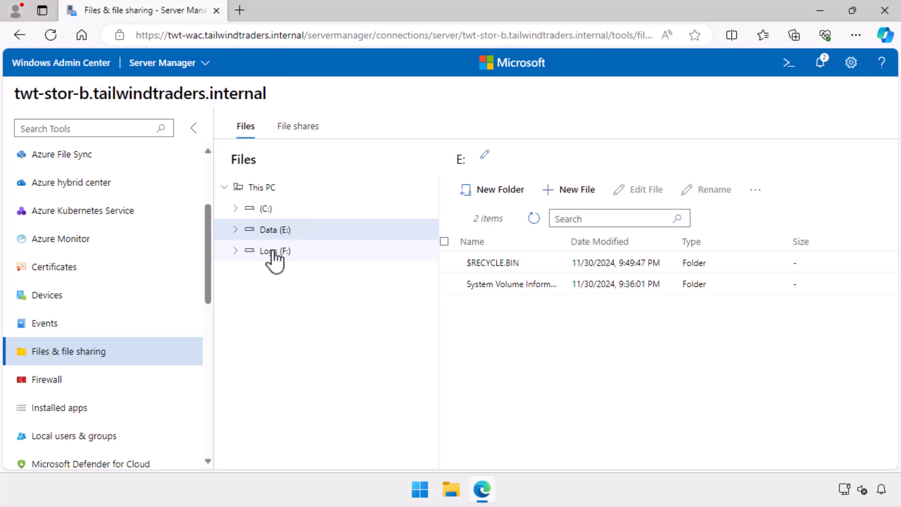
click(274, 250)
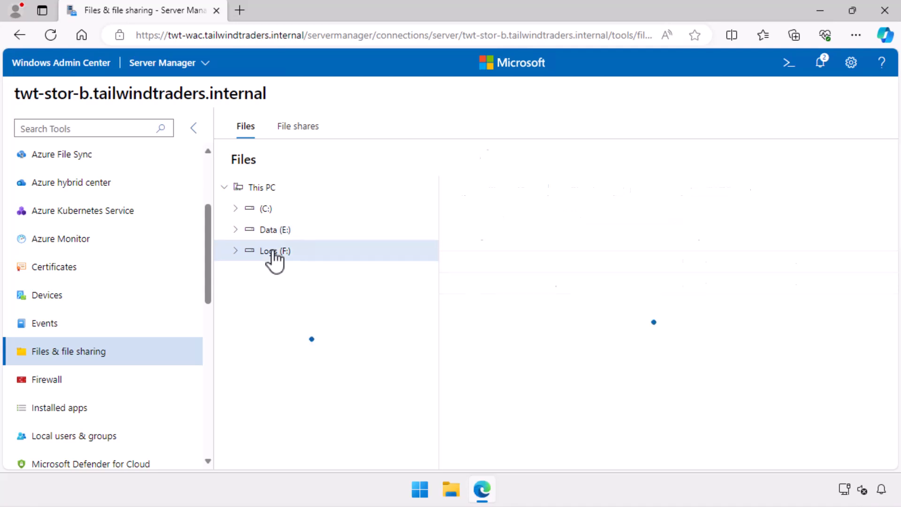
click(274, 251)
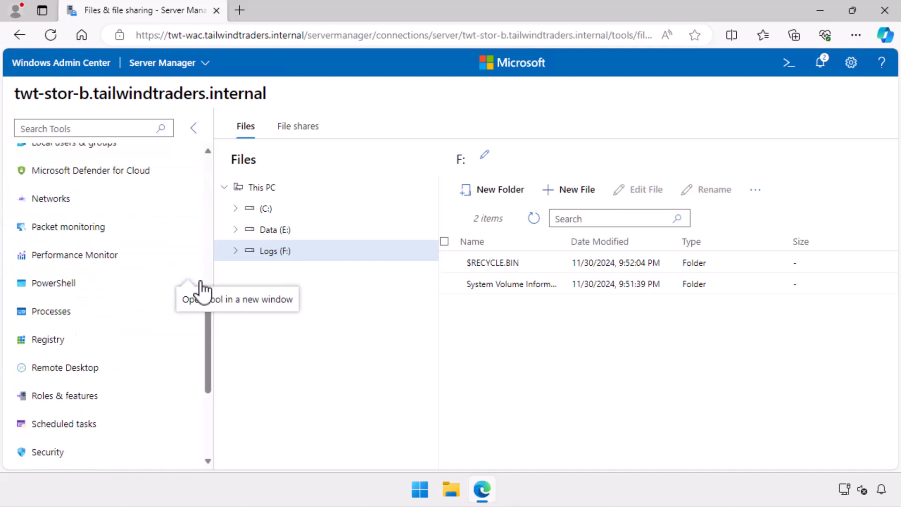
scroll(down, 3)
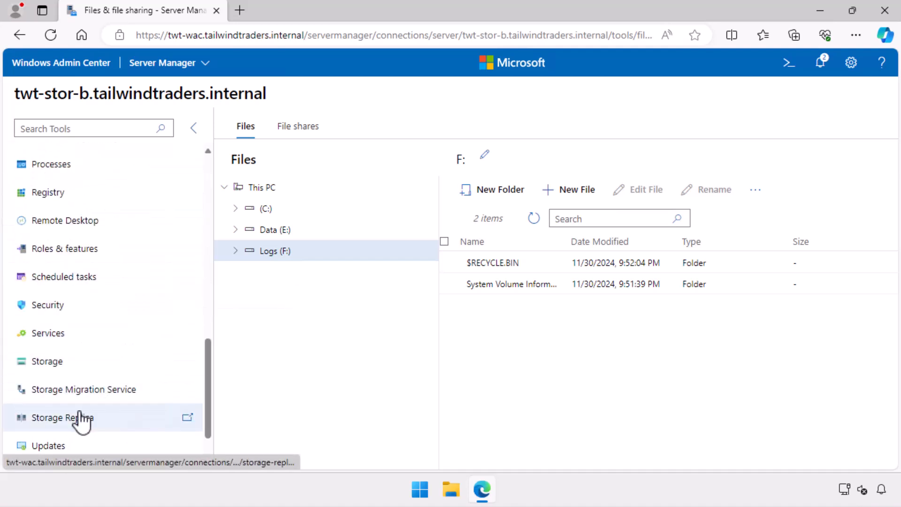
Step: Install Storage Replica on twt-stor-b with automatic restart allowed
click(62, 417)
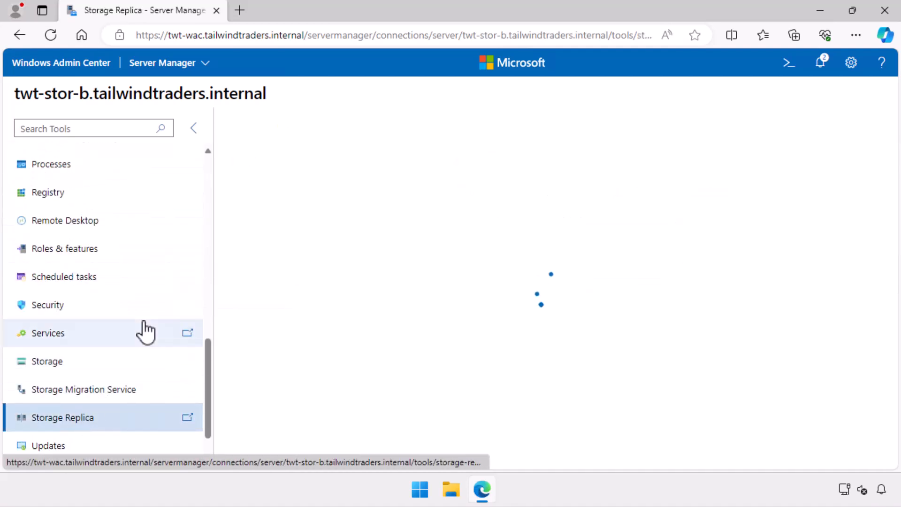
click(62, 417)
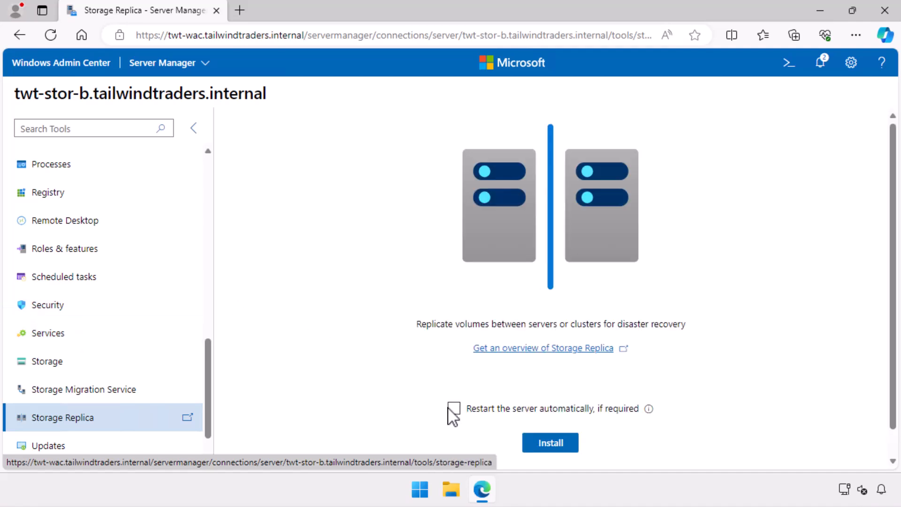
click(549, 442)
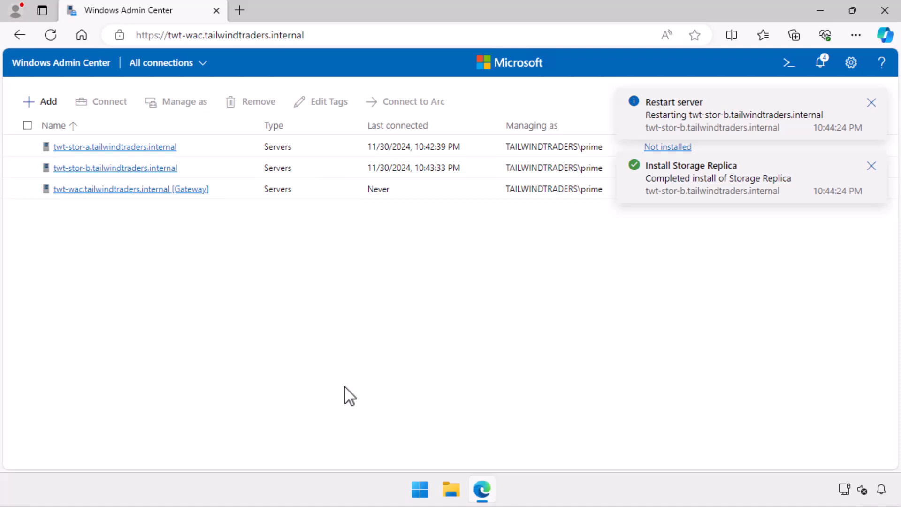
mouse_move(822, 62)
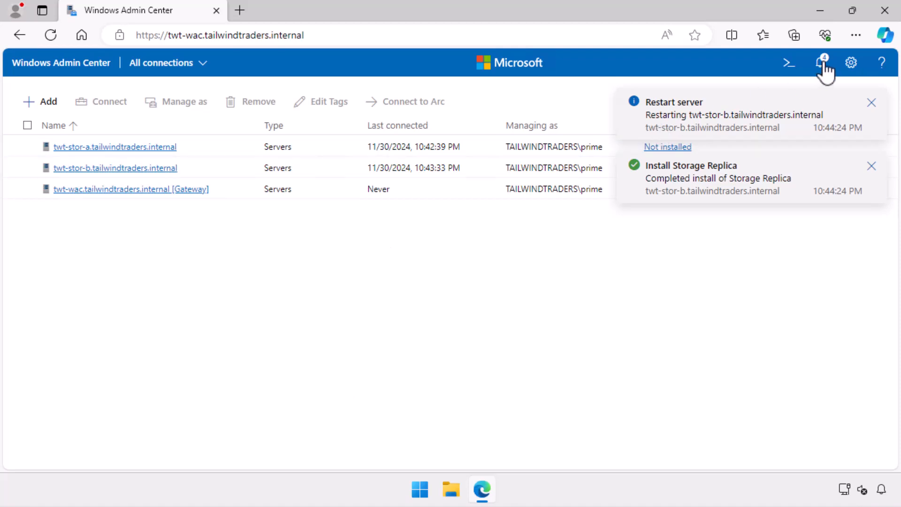
Step: Clear all notifications from the notifications pane
click(819, 62)
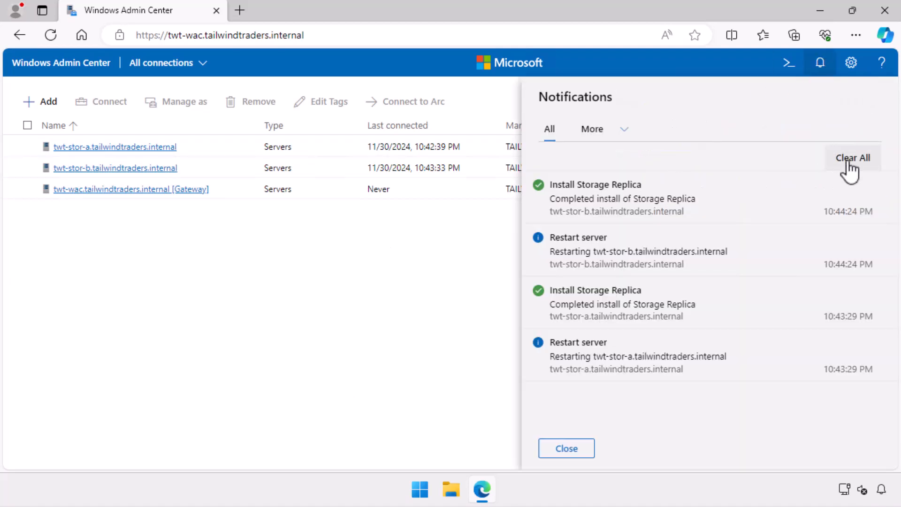
click(566, 448)
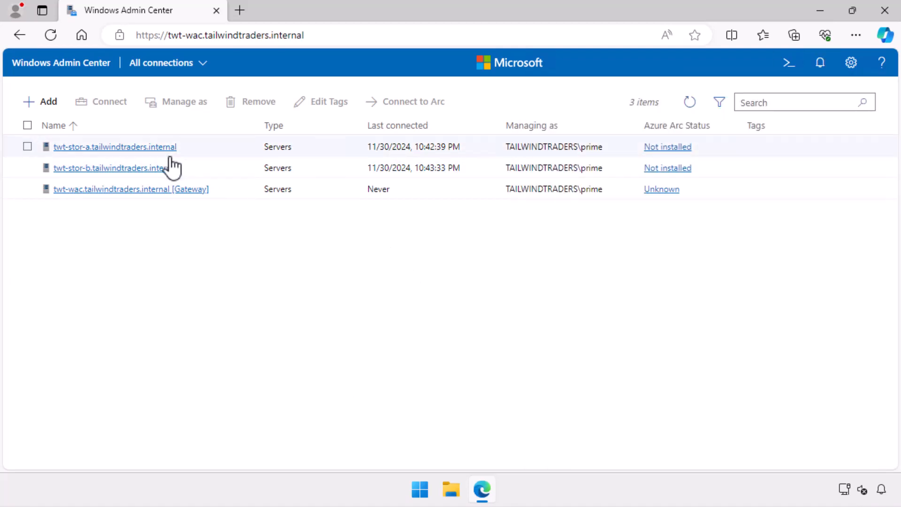
Step: Return to twt-stor-a and bring up its Storage Replica tool
click(115, 146)
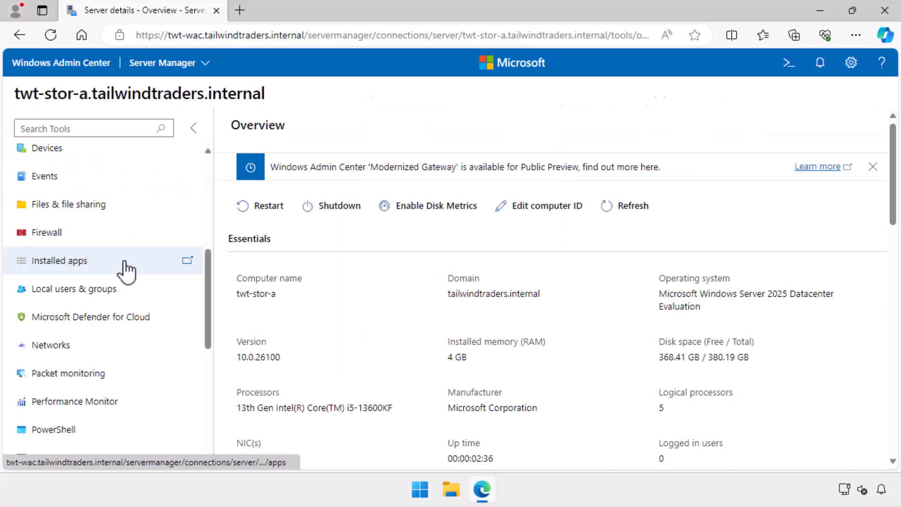
scroll(down, 3)
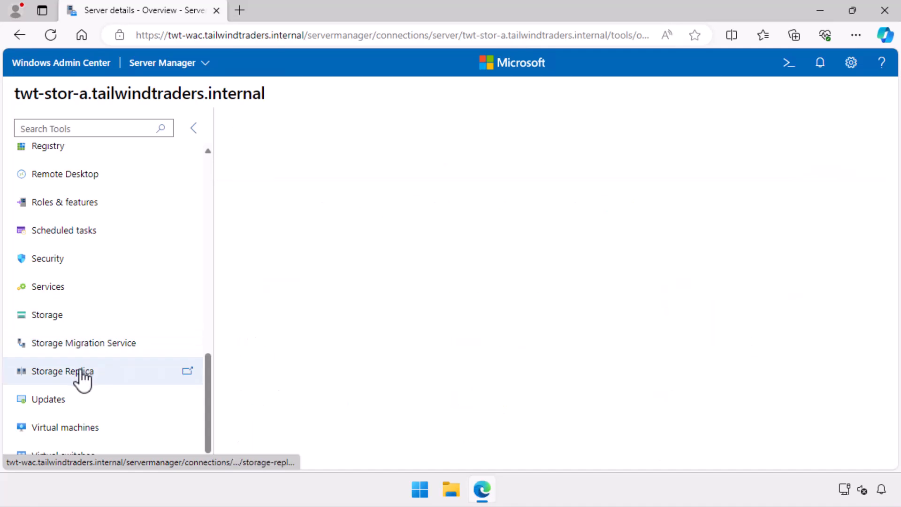
click(63, 371)
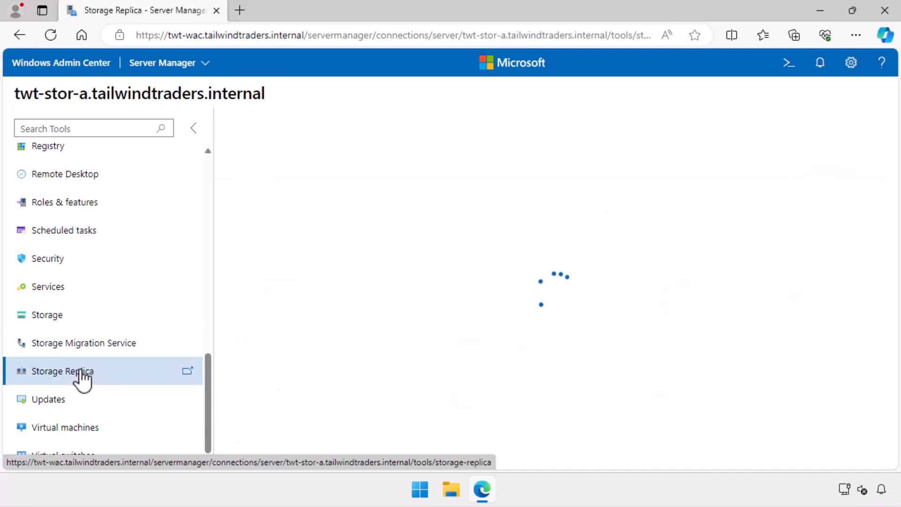
click(62, 370)
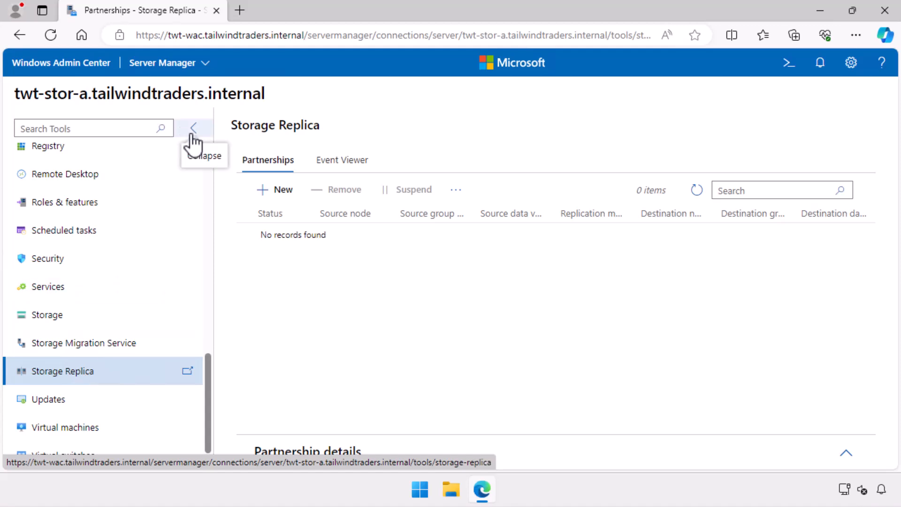
Step: Collapse the Tools pane and start a new replication partnership
click(194, 128)
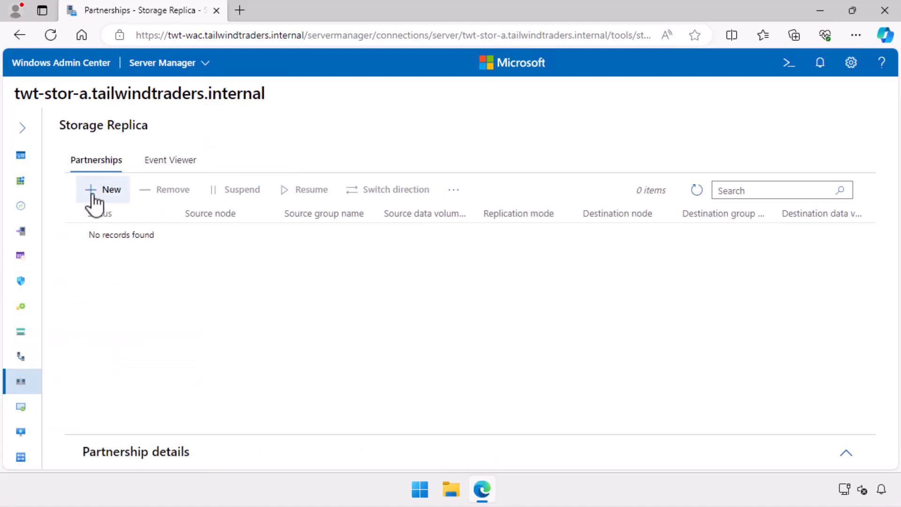
click(102, 190)
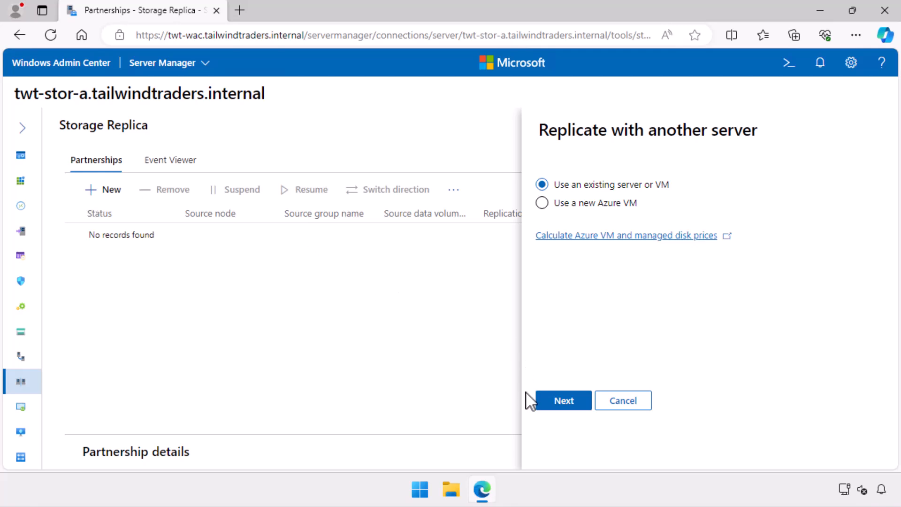
Step: Use an existing server, set source twt-stor-a.tailwindtraders.internal with replication group 'replica'
click(562, 400)
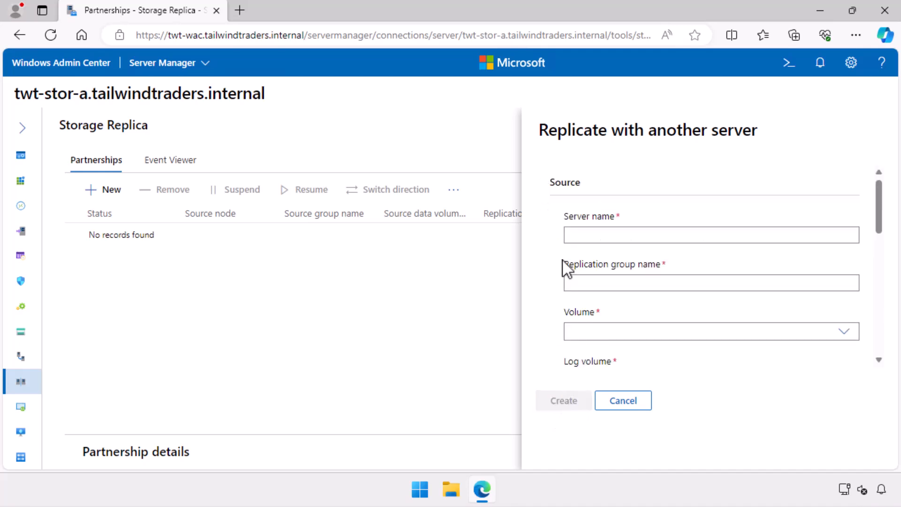
click(711, 235)
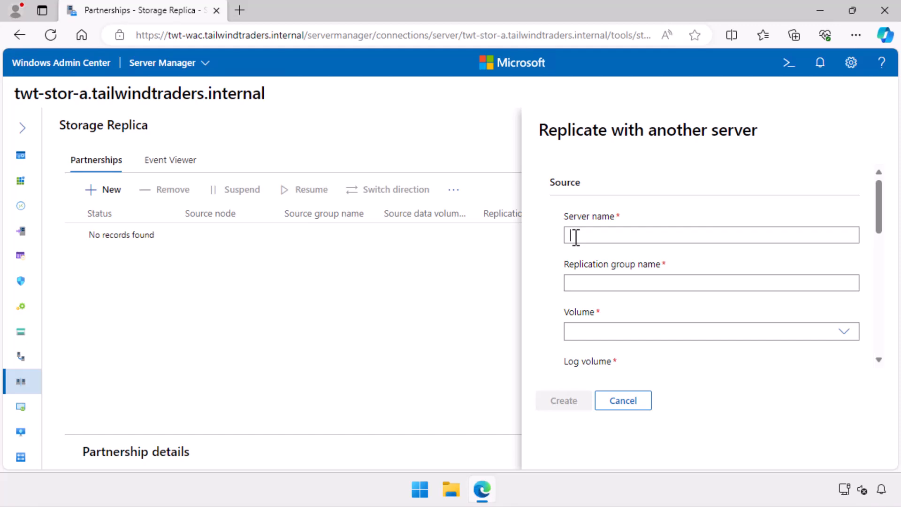
click(711, 235)
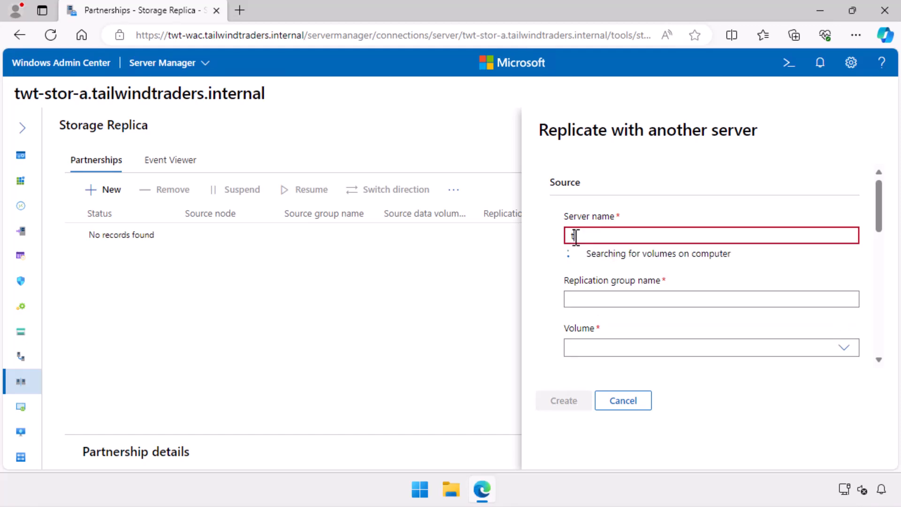
text(twt-stor-a)
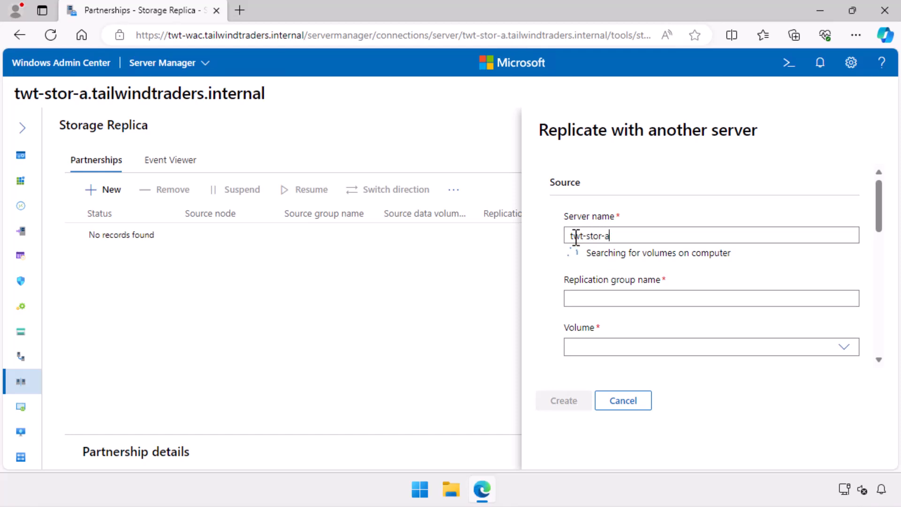
text(.tailwindtrade)
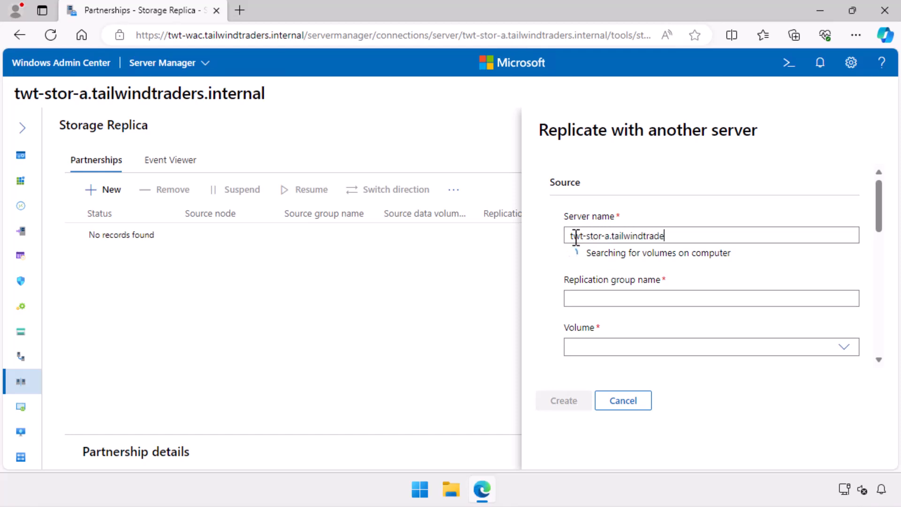
text(rs.internal)
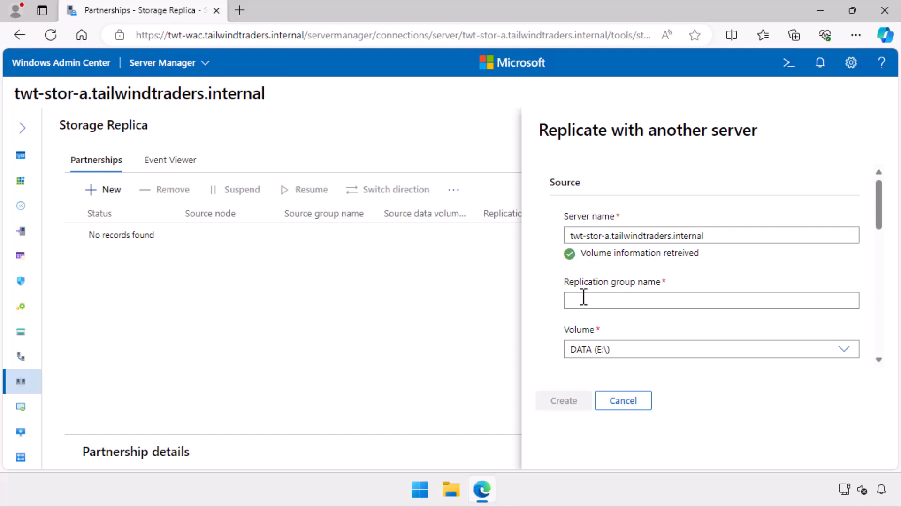
text(replica)
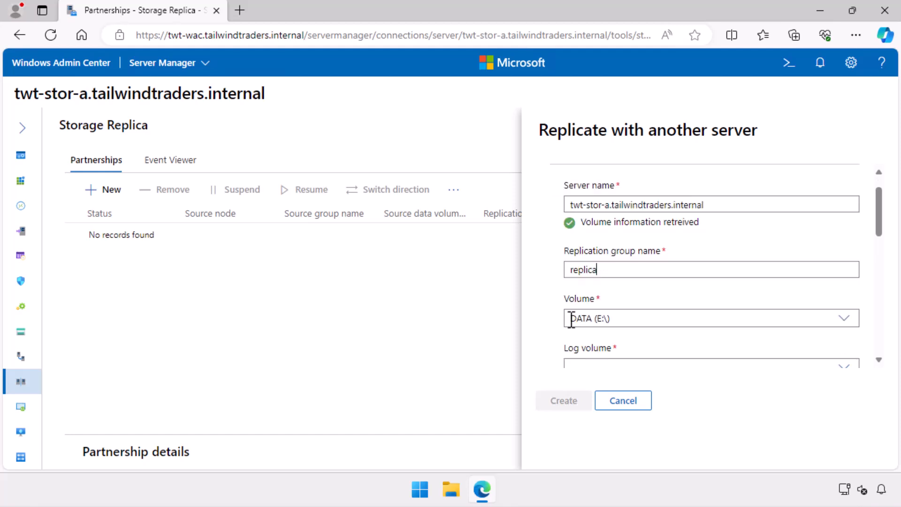
Step: Pick DATA (E:) with LOGS (F:) log volume and Traditional log type for the source
scroll(down, 3)
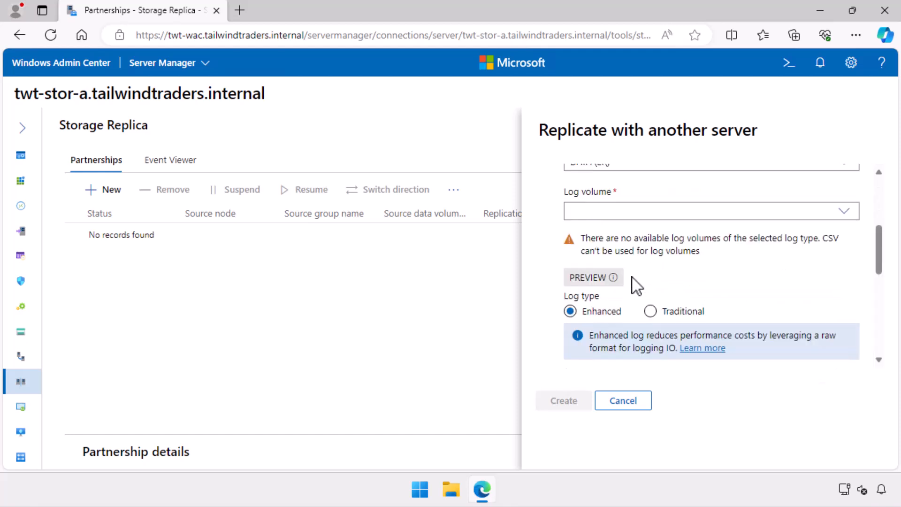
click(650, 274)
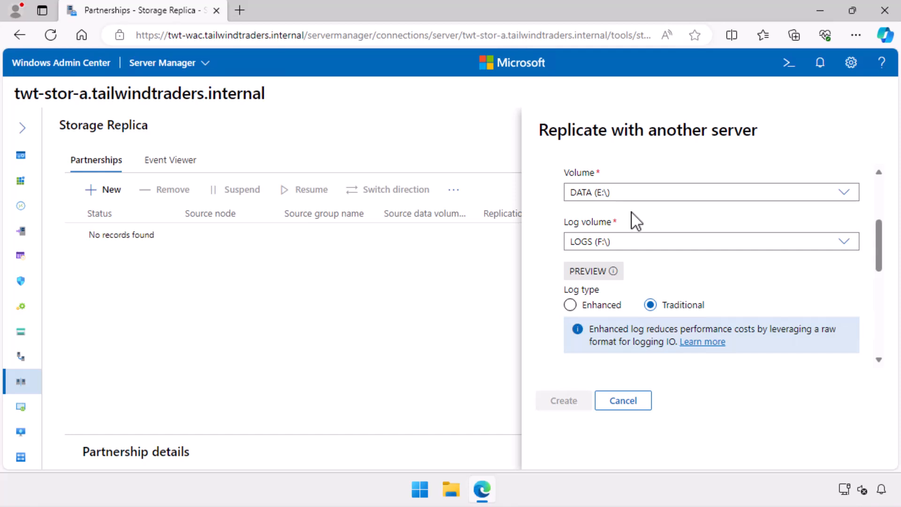
scroll(down, 3)
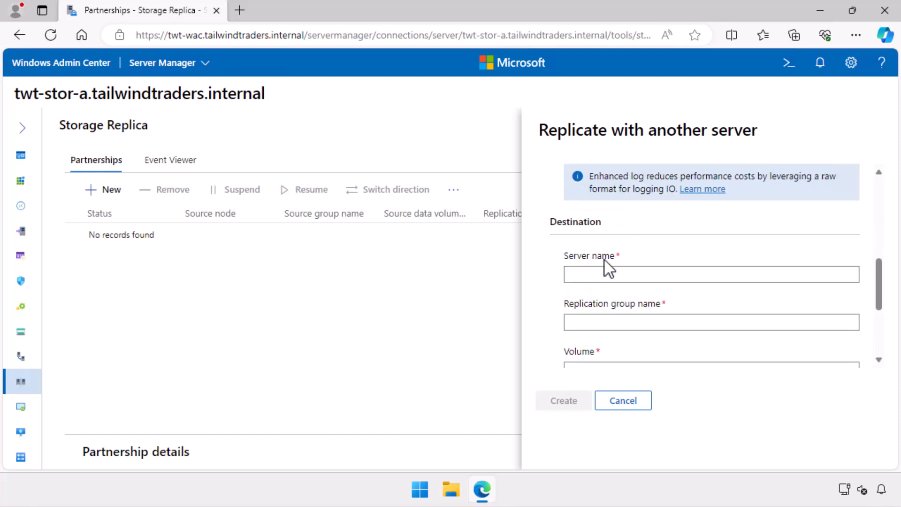
Step: Set destination twt-stor-b.tailwindtraders.internal with replication group 'replica'
text(t)
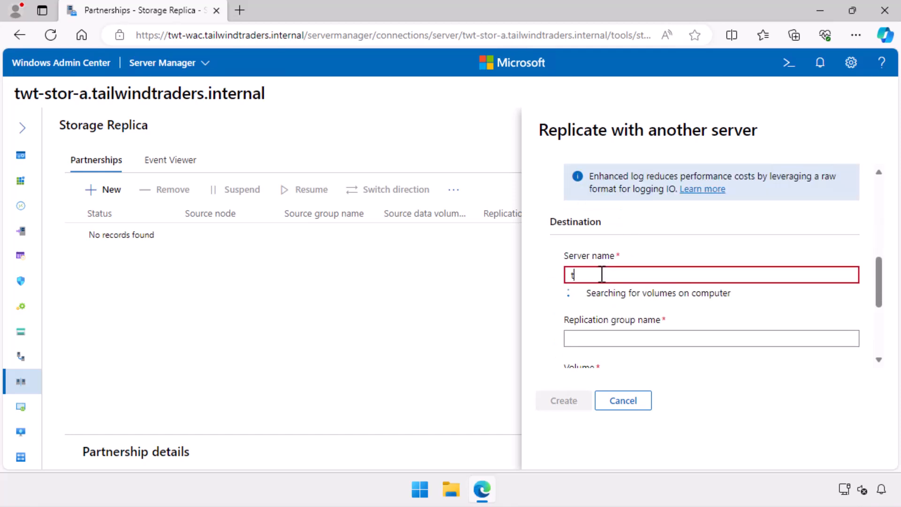
text(wt-stor-b.tailwindt)
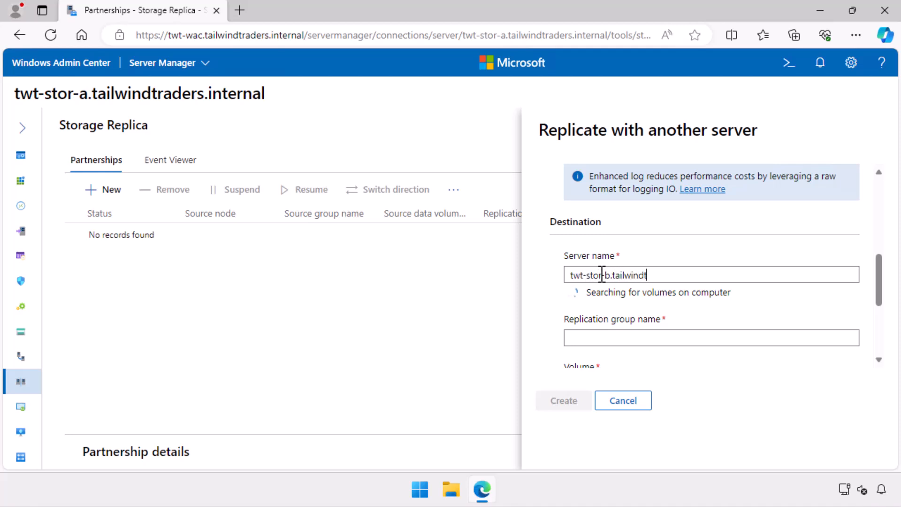
text(raders.internal)
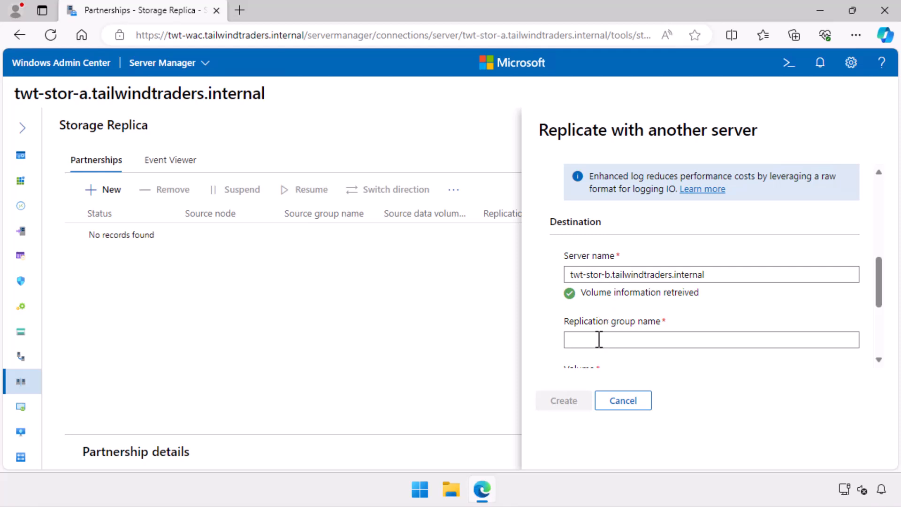
text(replica)
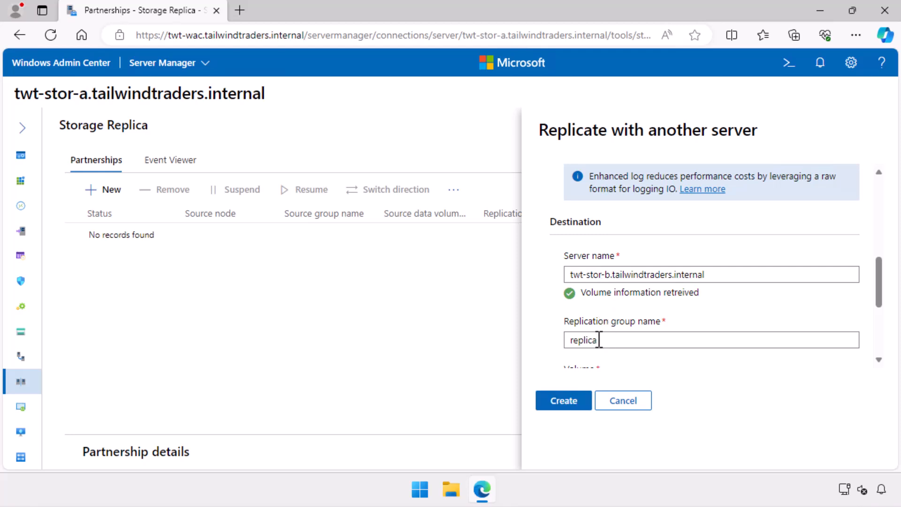
Step: Confirm Data (E:) and Logs (F:) for the destination and create the partnership
scroll(down, 3)
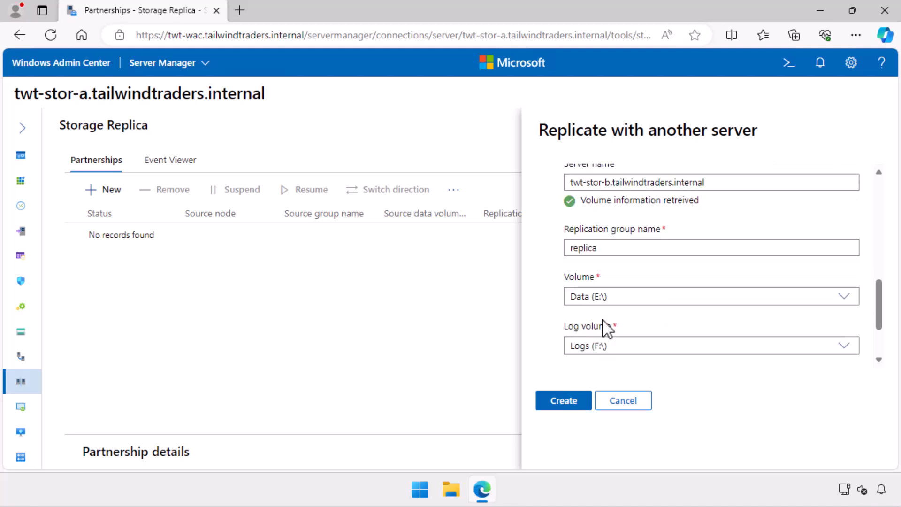
click(588, 305)
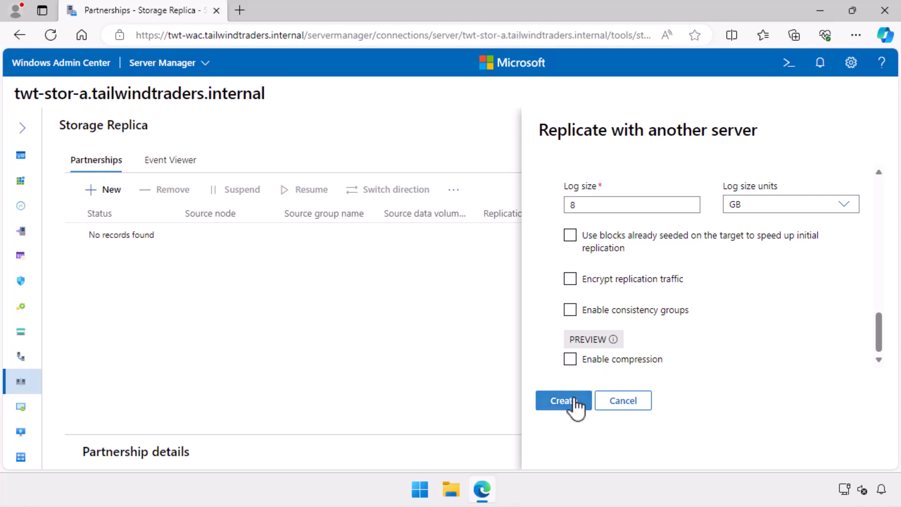
click(563, 400)
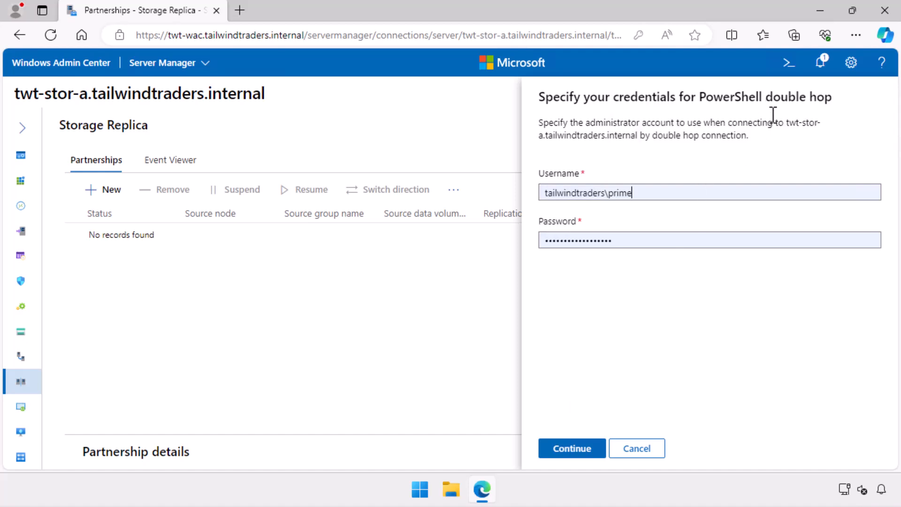
mouse_move(562, 438)
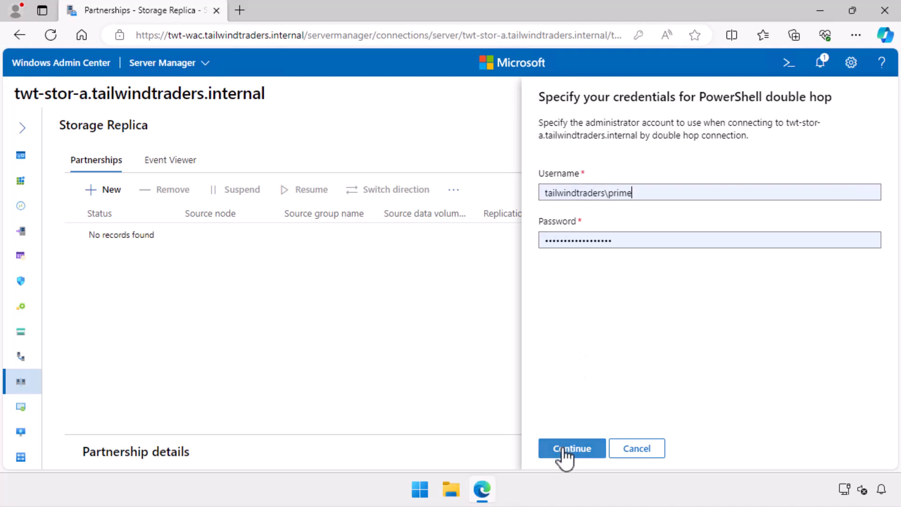
Step: Submit the double-hop credentials to create the partnership, then go to Event Viewer
click(570, 448)
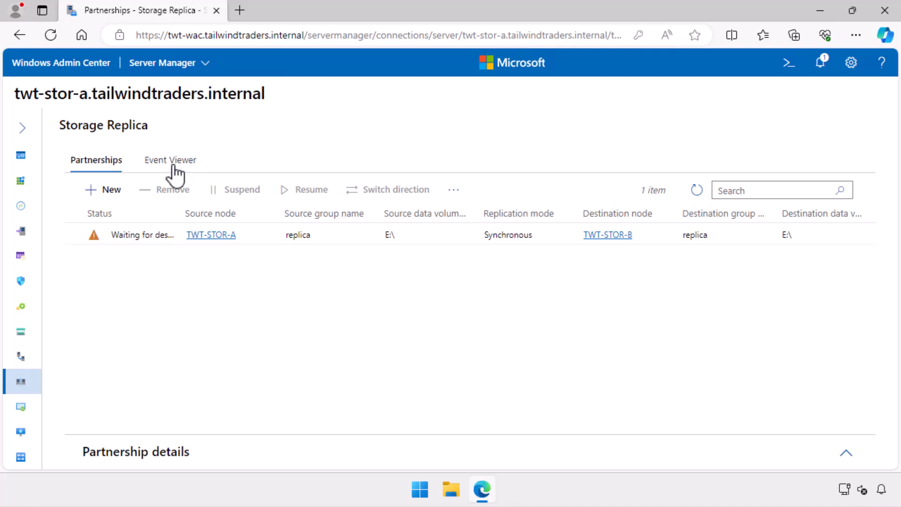
click(169, 159)
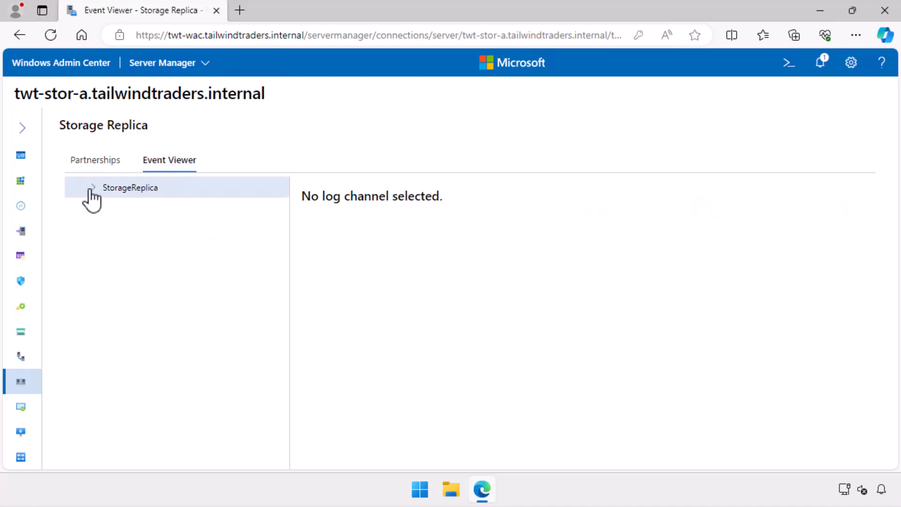
Step: Review the StorageReplica Admin log and the description of warning event 9004
click(92, 187)
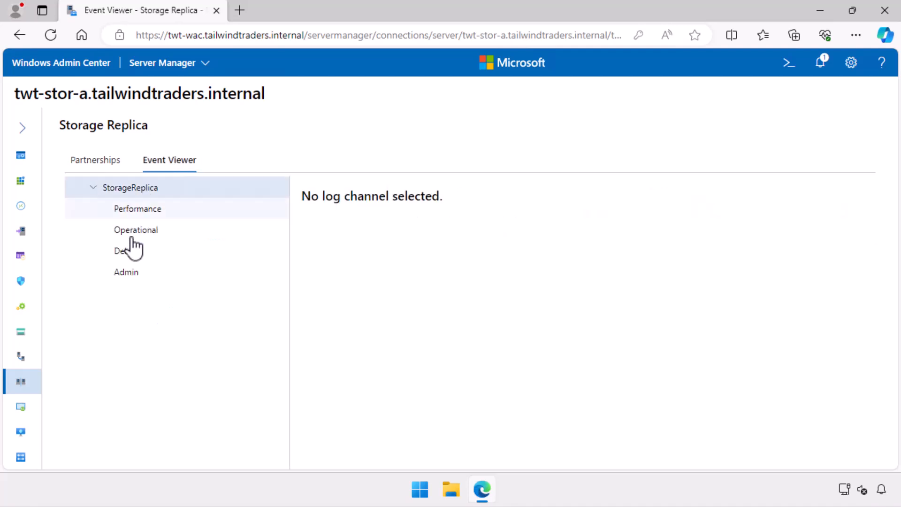
click(126, 272)
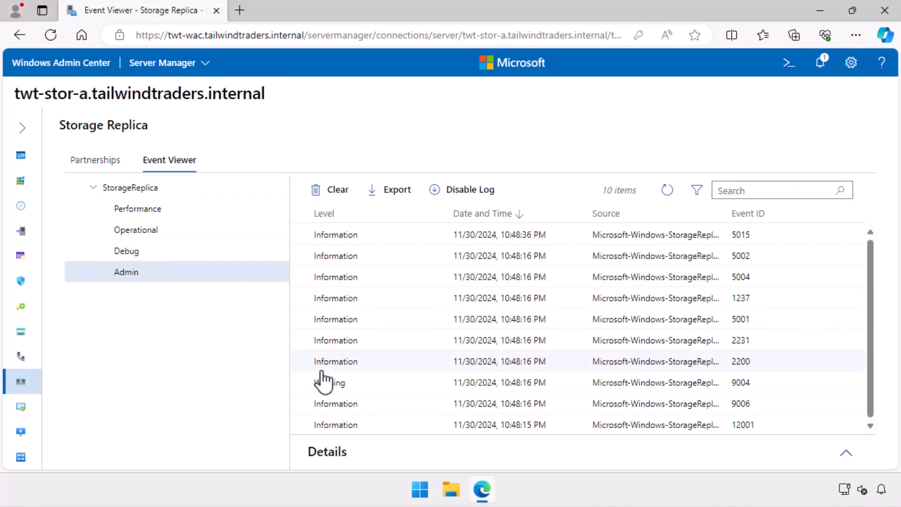
click(335, 382)
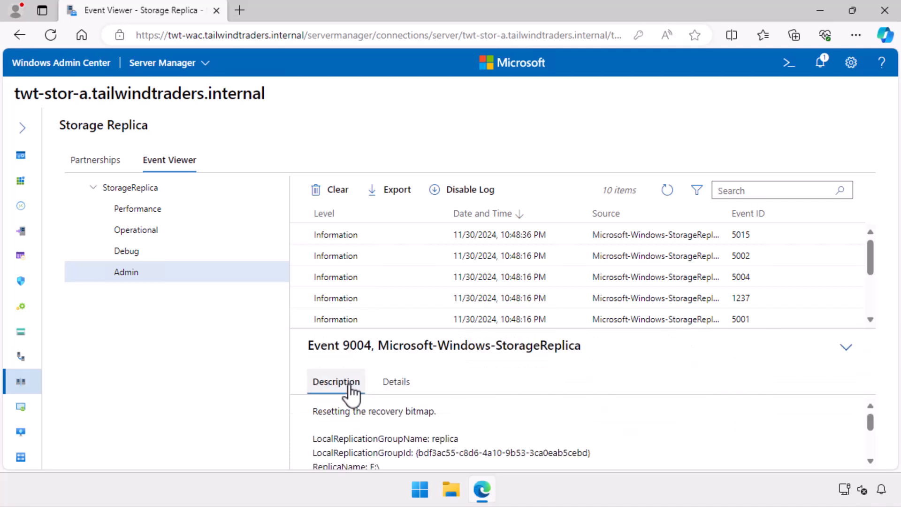
scroll(down, 3)
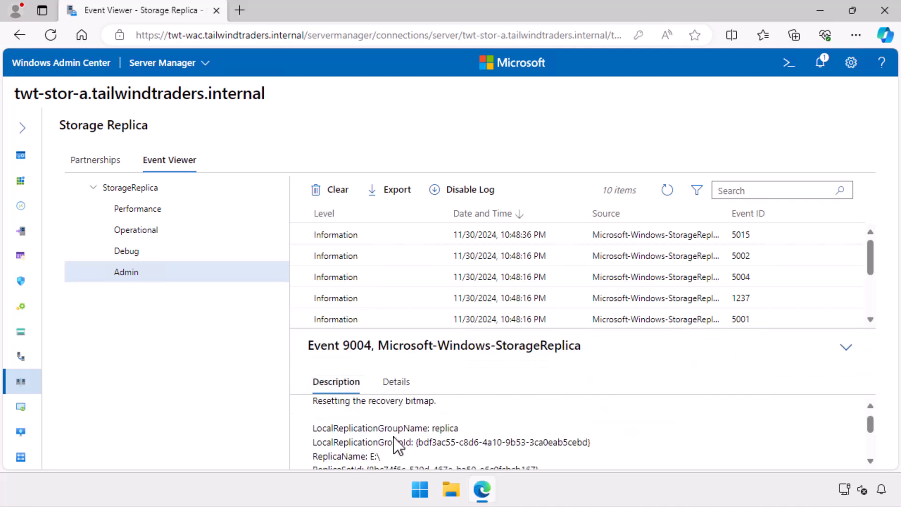
scroll(down, 3)
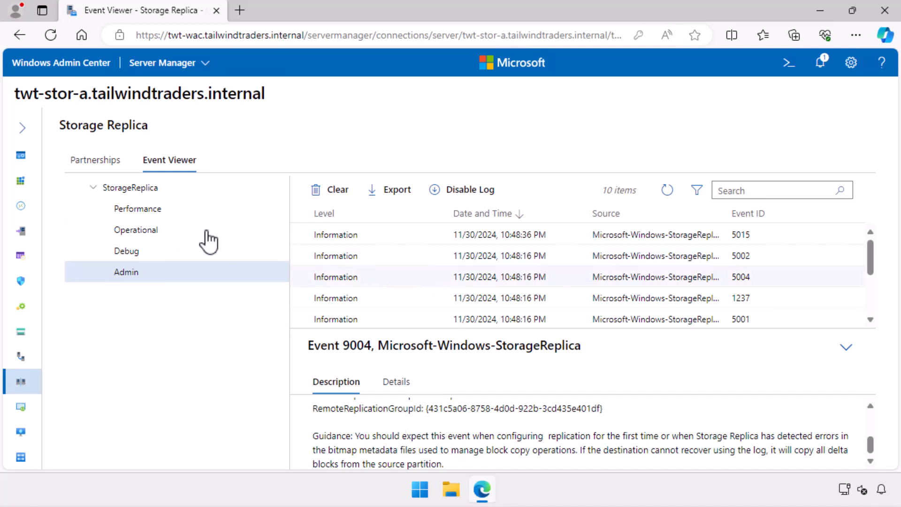
Step: View the Operational log events, then return to the partnerships list
click(136, 229)
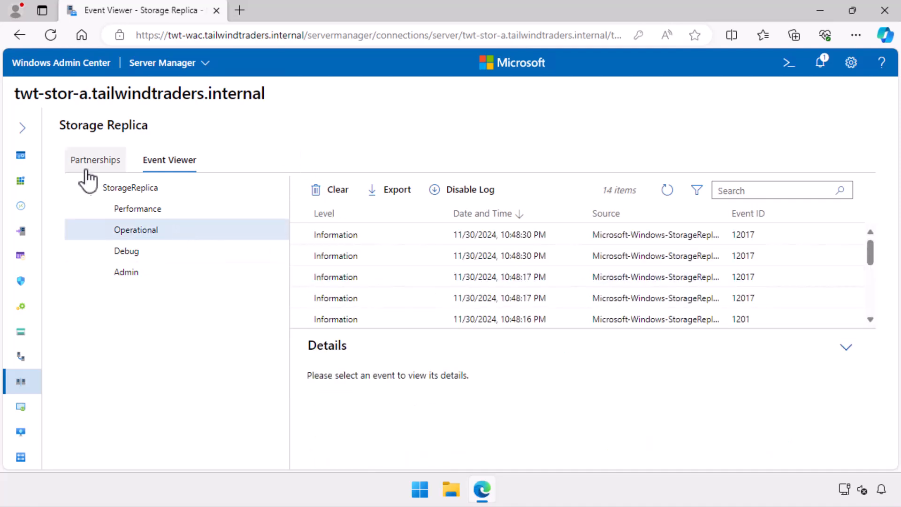
click(95, 159)
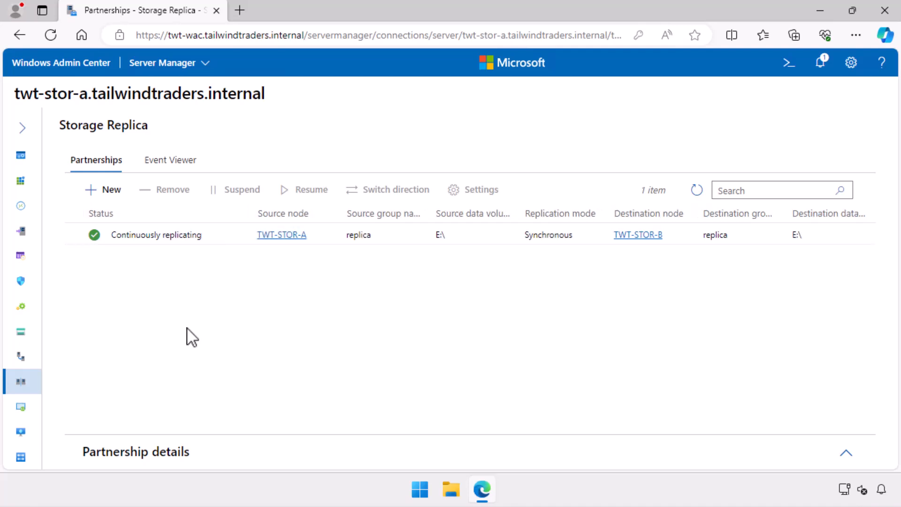
mouse_move(181, 310)
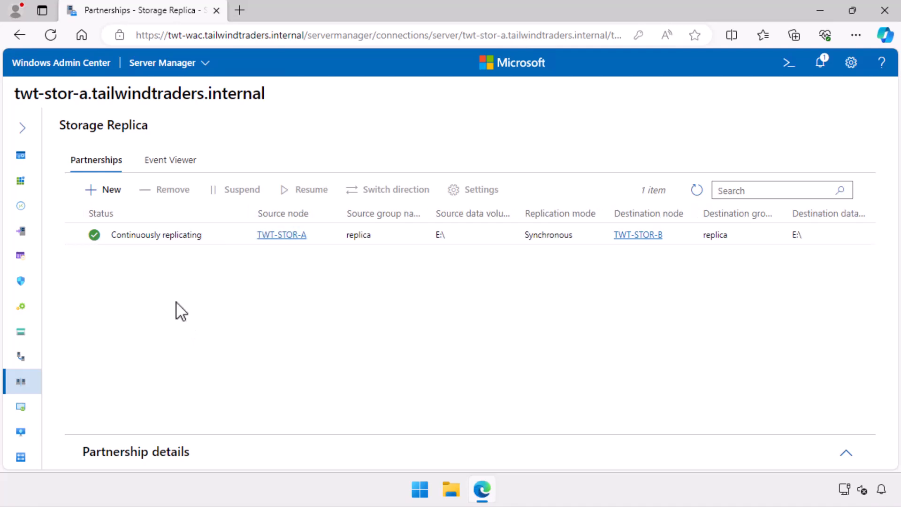
Step: Inspect the partnership details and its replicated E: volume, both healthy
click(155, 235)
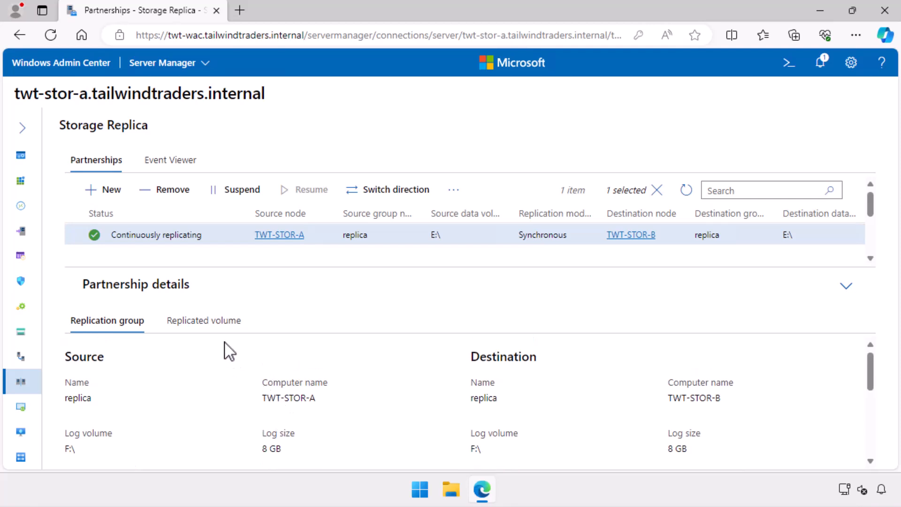
click(203, 320)
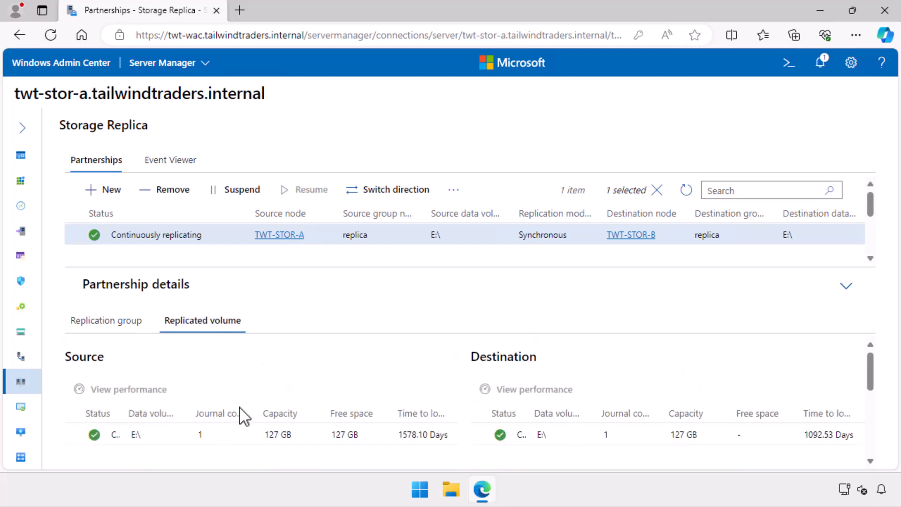
mouse_move(268, 392)
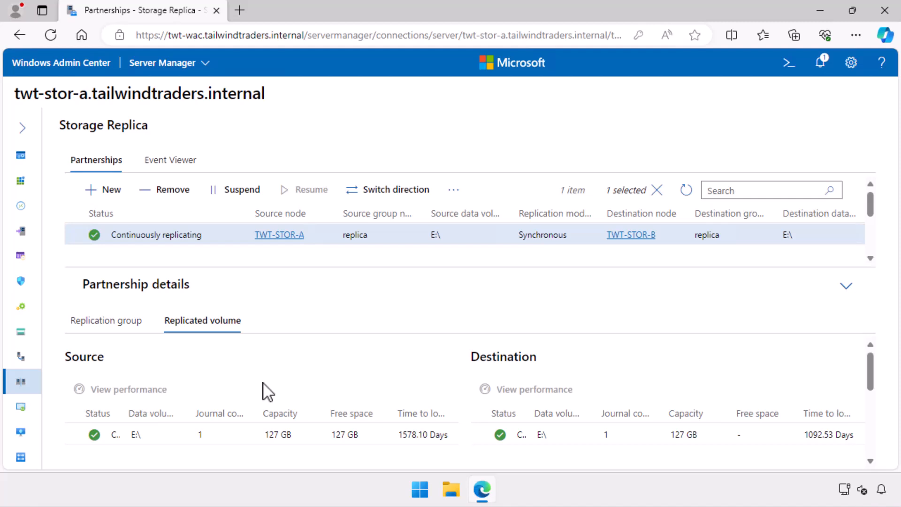
mouse_move(46, 172)
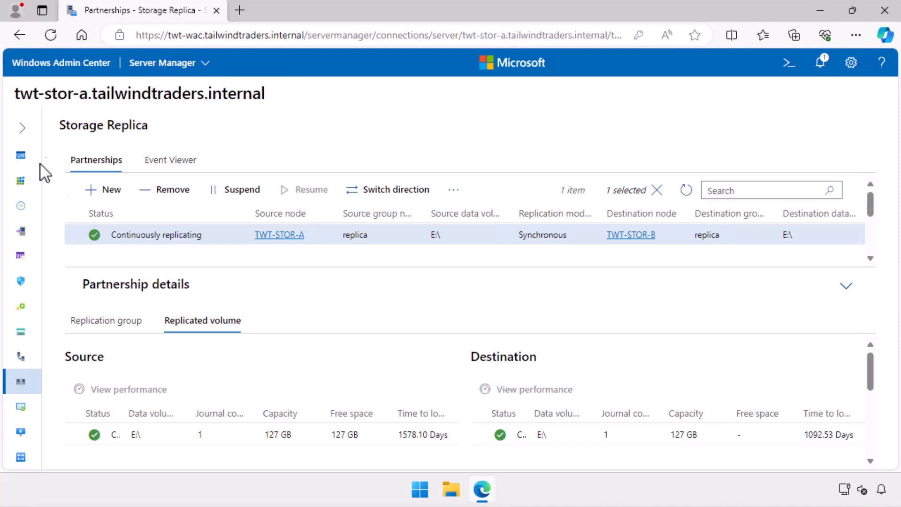
Step: Expand the tools pane and go to Files & file sharing on twt-stor-a
click(23, 128)
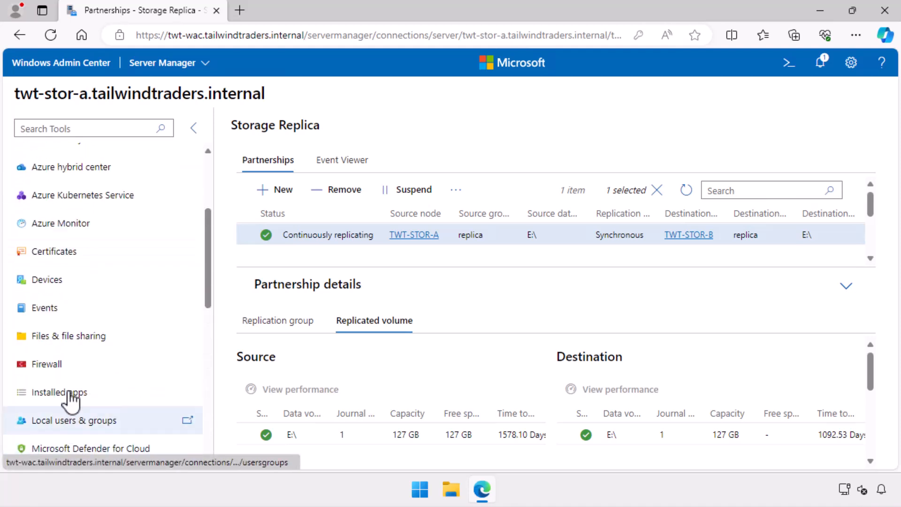
click(68, 336)
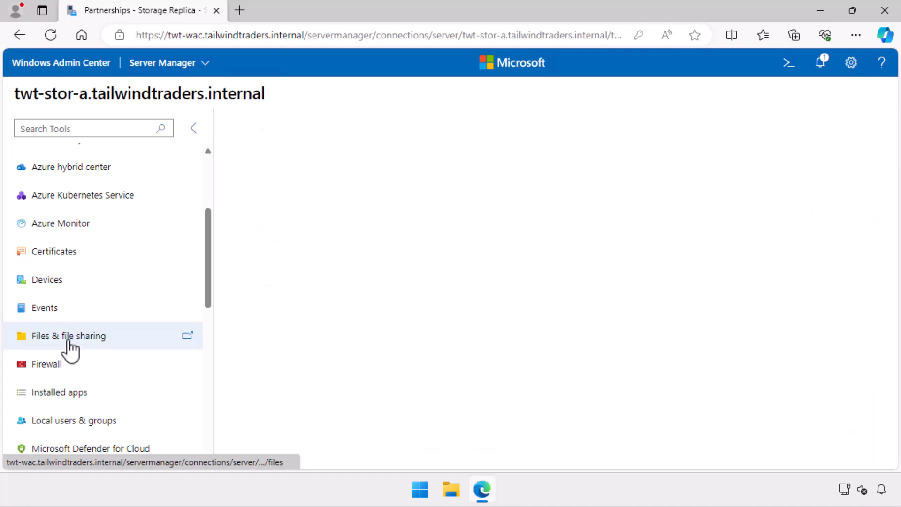
Step: Create EXAMPLE-FOLDER on twt-stor-a's DATA (E:) volume in Files & file sharing
click(68, 336)
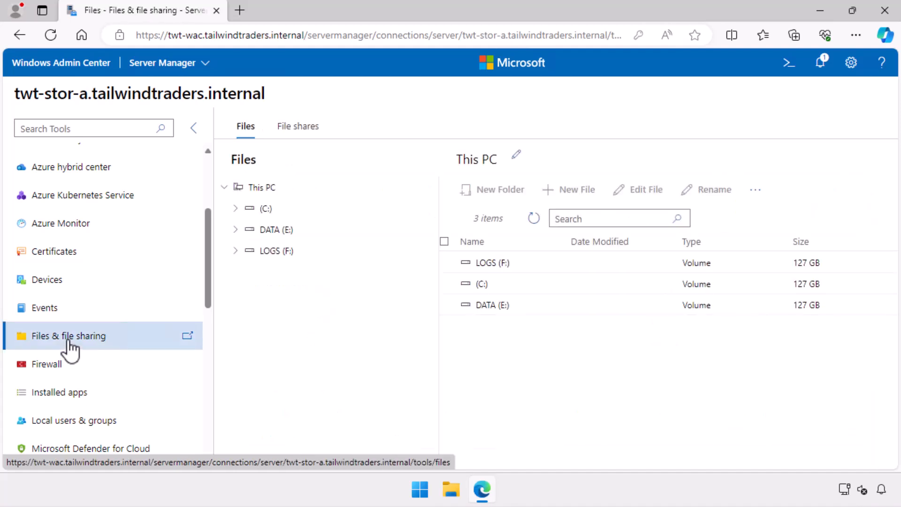
click(275, 230)
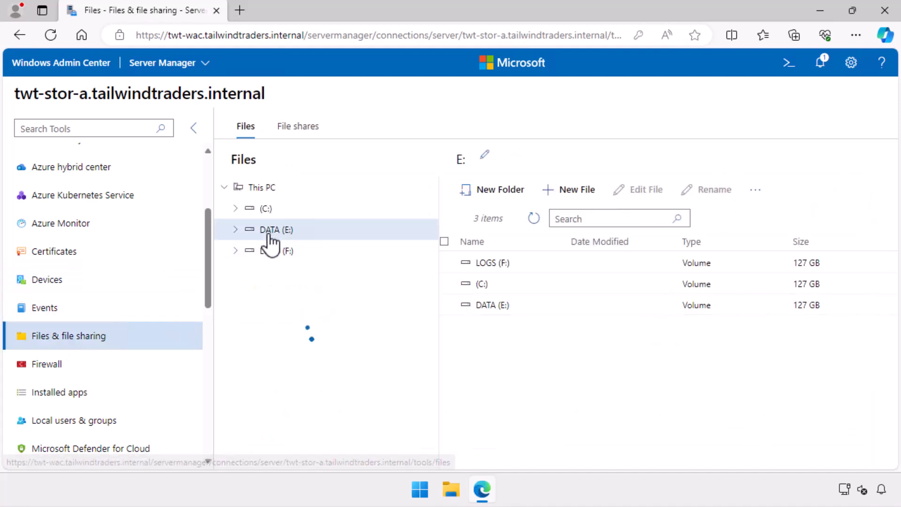
click(492, 189)
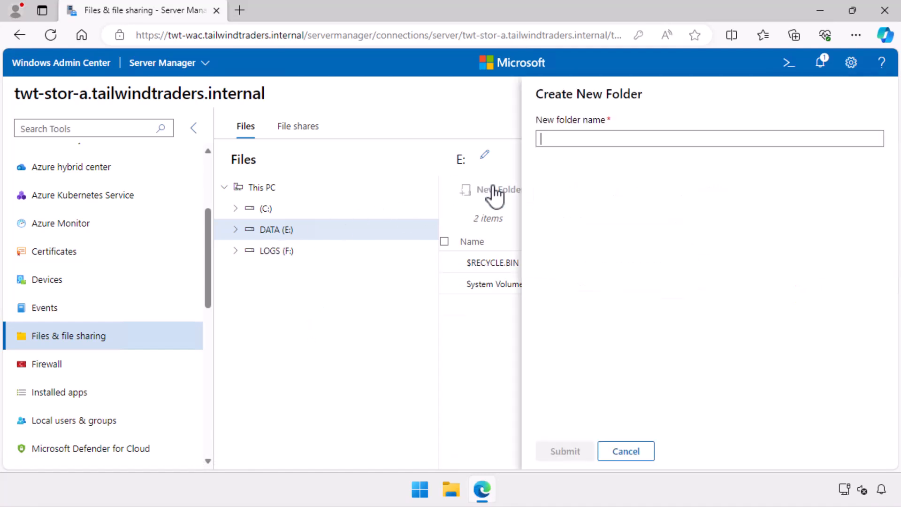
text(EXAMP)
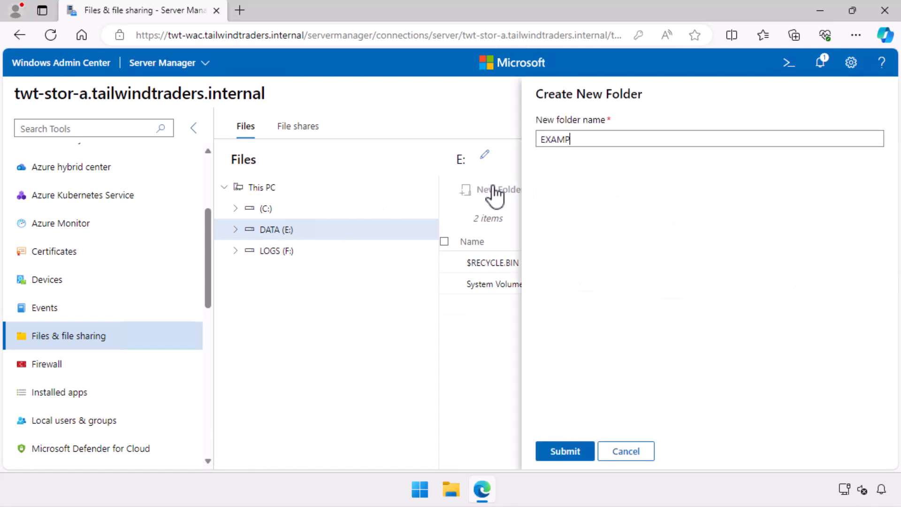
click(564, 450)
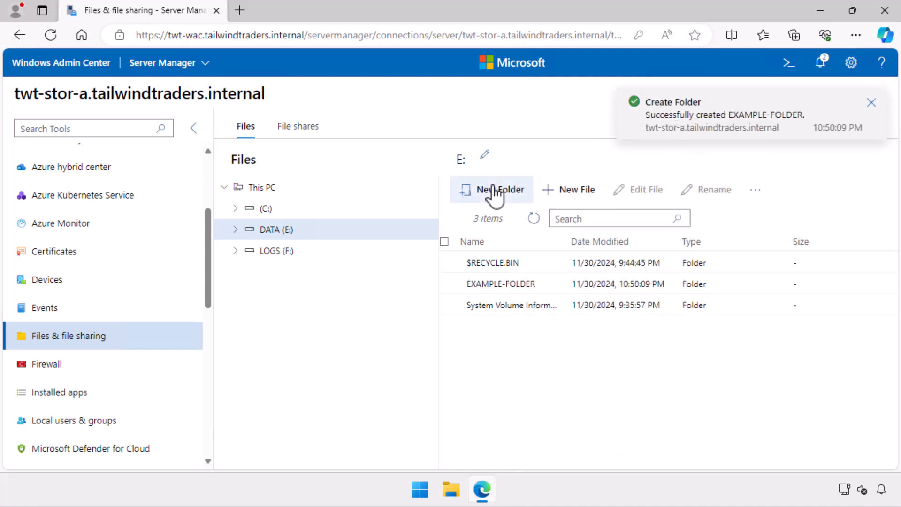
Step: Create the EXAMPLE-FILE test file on E:, then return to the all connections list
click(576, 189)
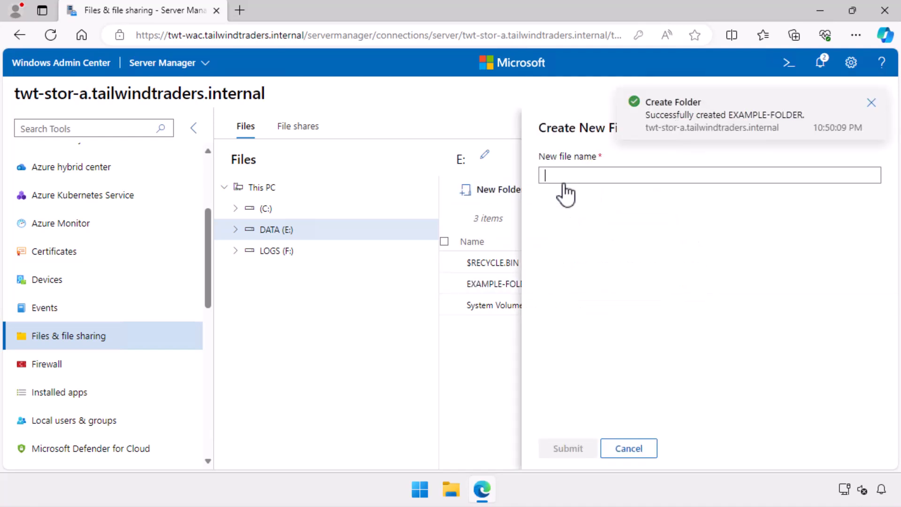
text(EXAMPLE-FIL)
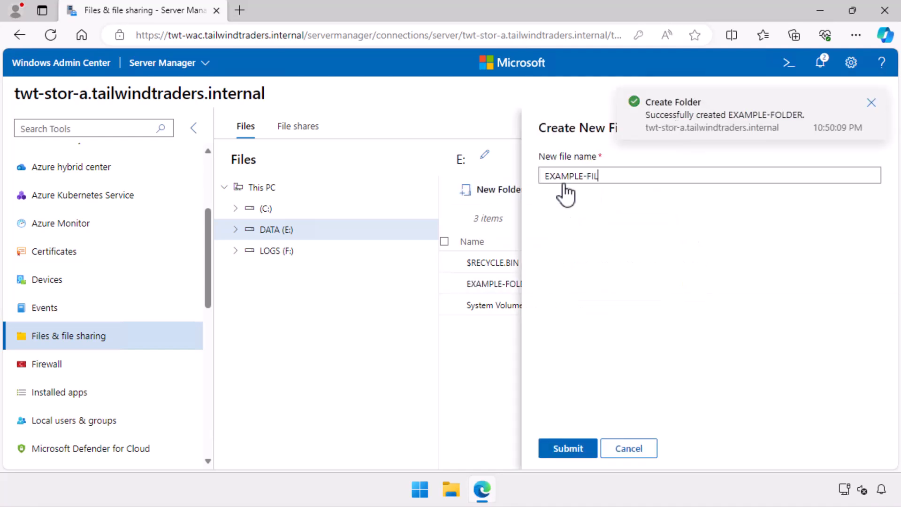
click(566, 448)
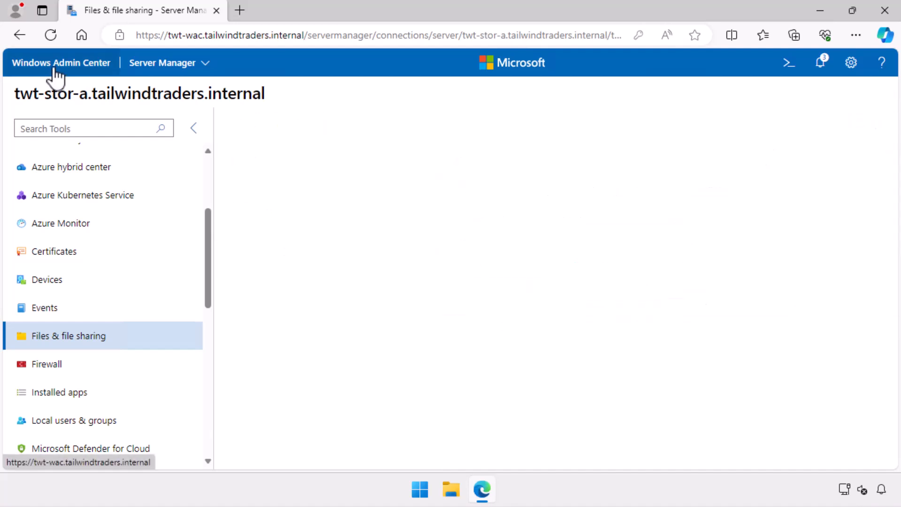
click(60, 62)
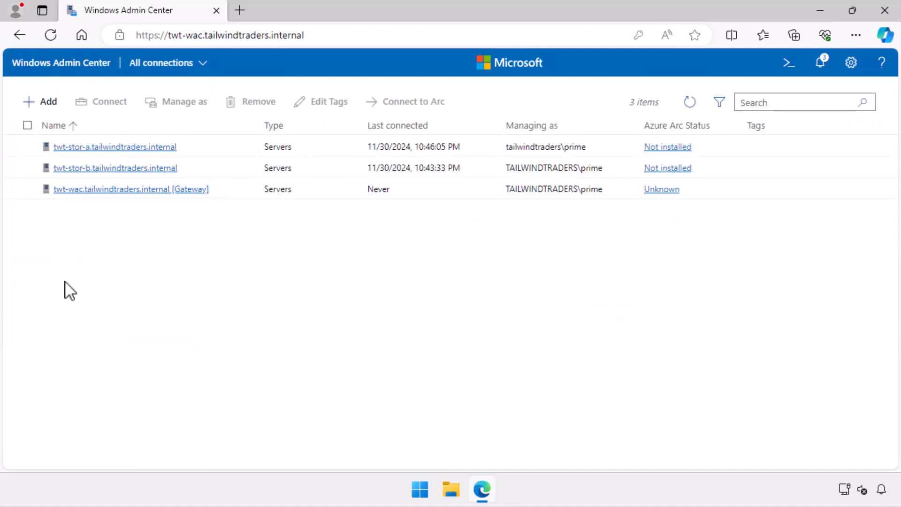
Step: Connect to twt-stor-b and browse its files, showing only C: and Logs (F:)
click(115, 167)
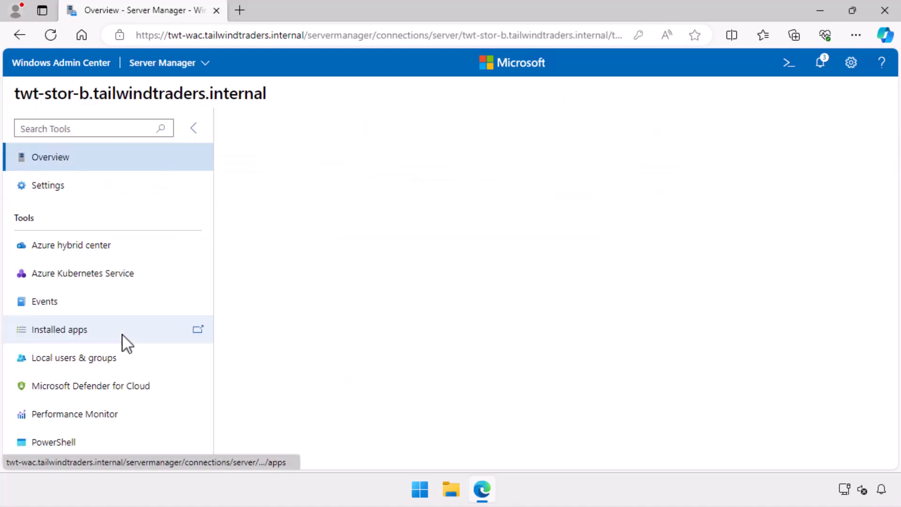
click(50, 157)
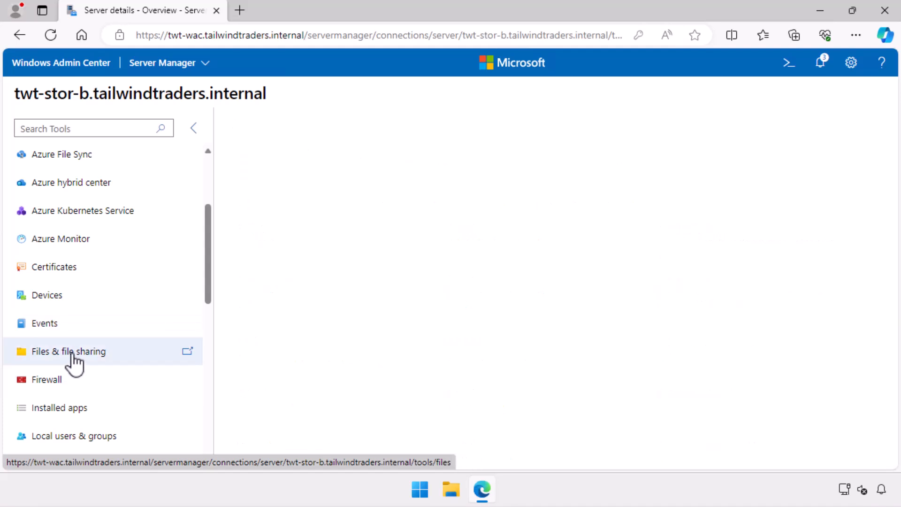
click(67, 351)
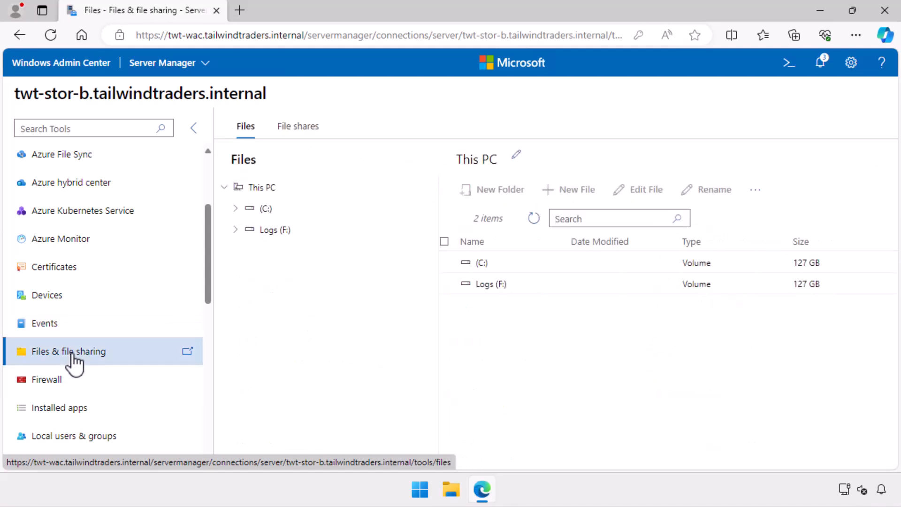
mouse_move(258, 207)
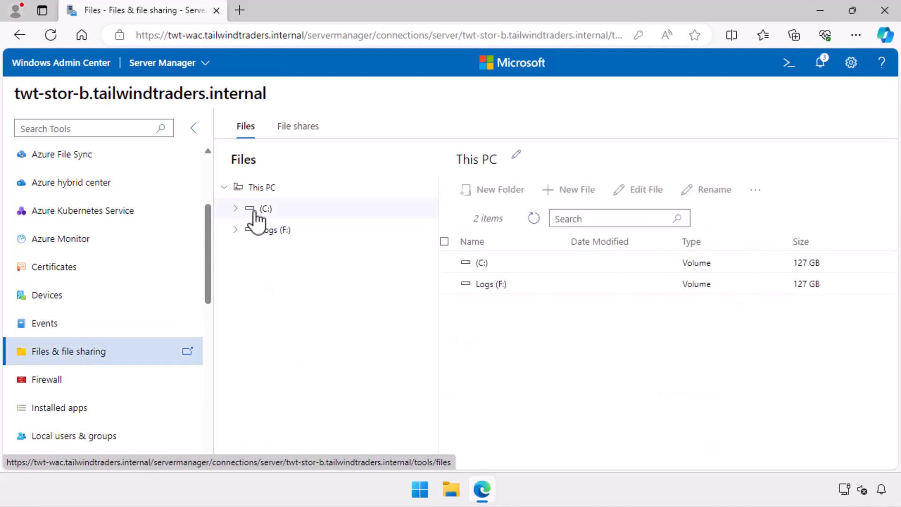
mouse_move(267, 287)
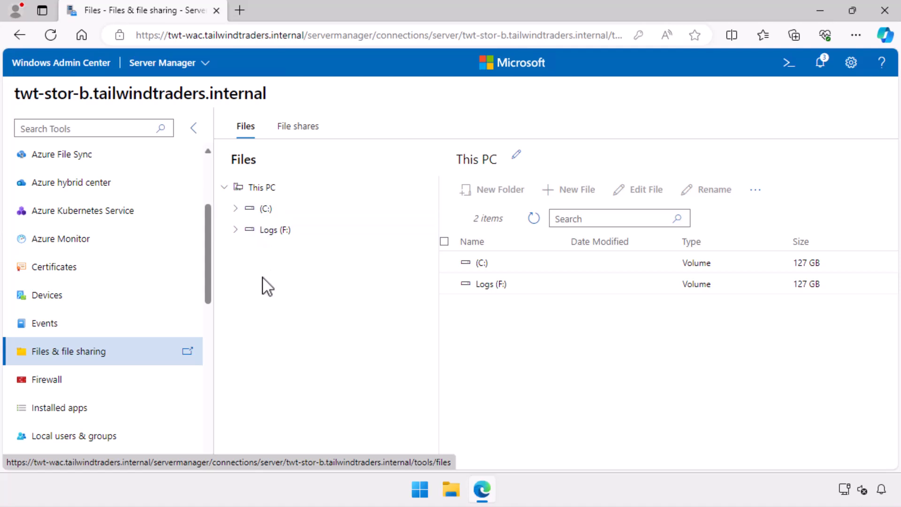
Step: Open twt-stor-b's Storage Replica tool listing the continuously replicating partnership
scroll(down, 3)
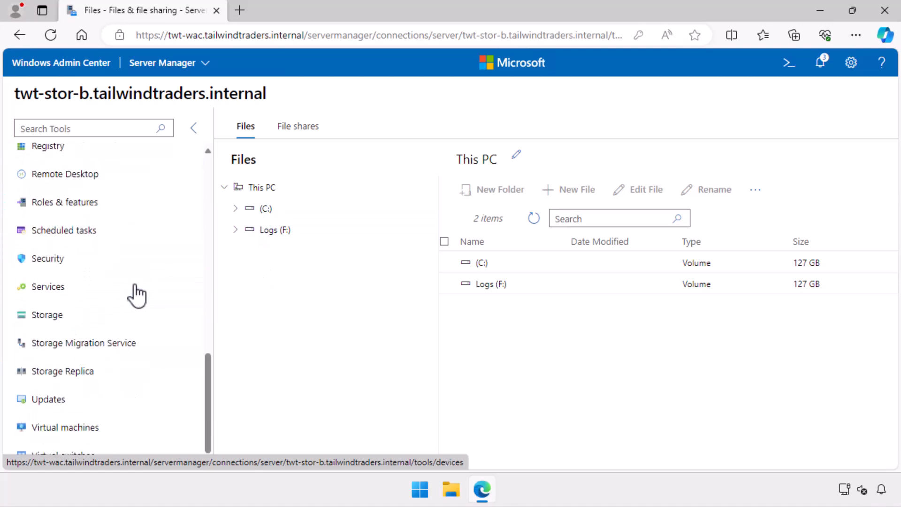
click(62, 370)
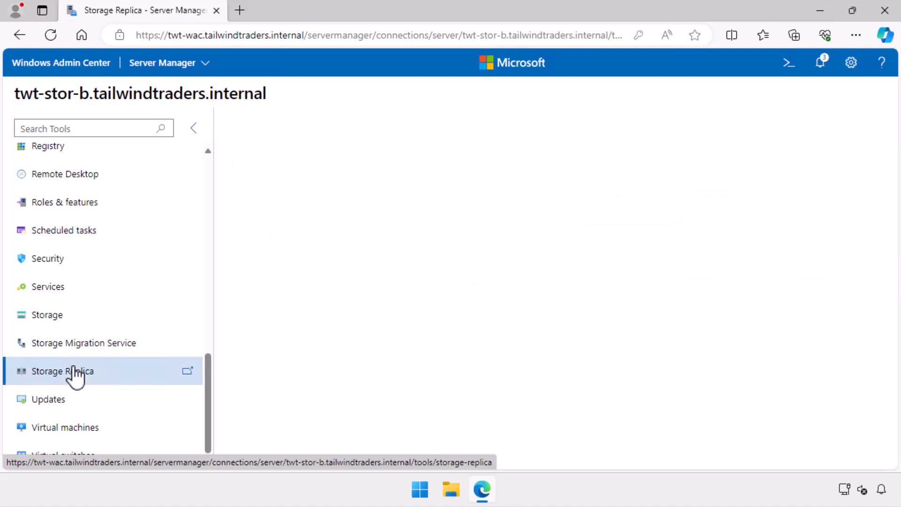
click(62, 370)
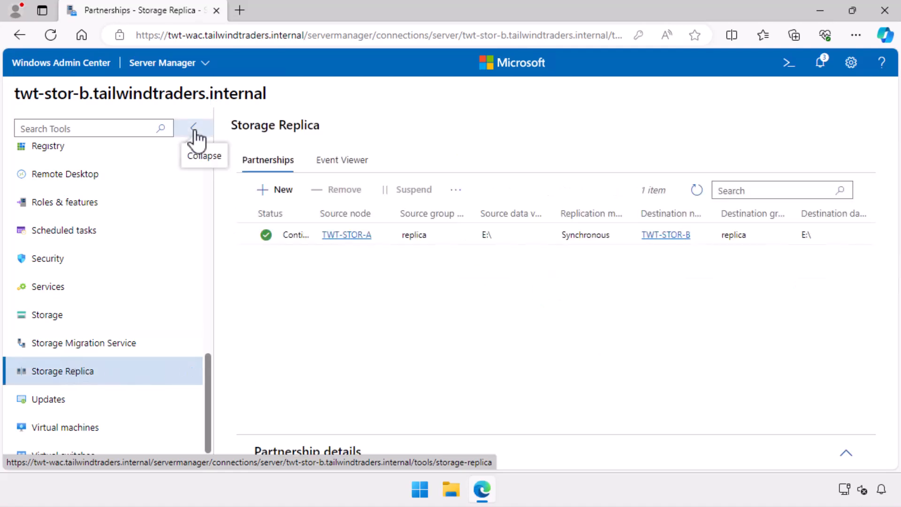
Step: Select the partnership and confirm switching the replication direction to TWT-STOR-B → TWT-STOR-A
click(194, 127)
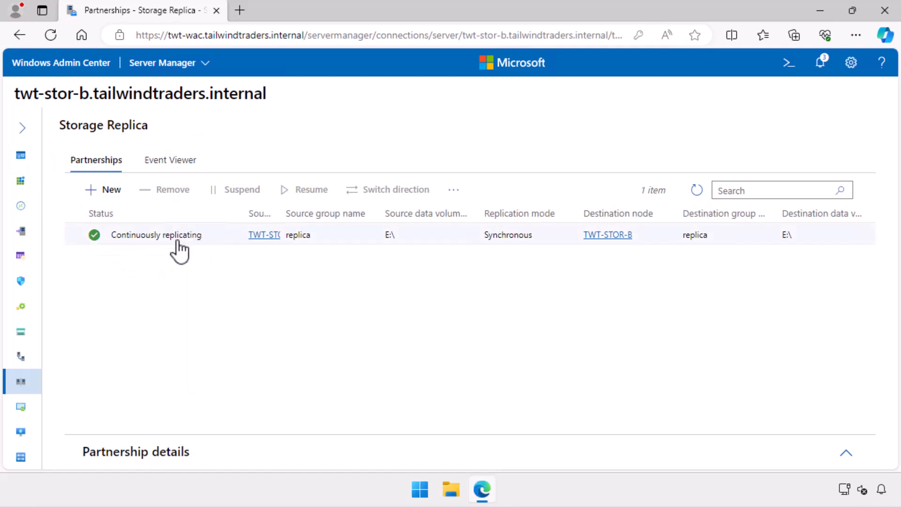
click(172, 235)
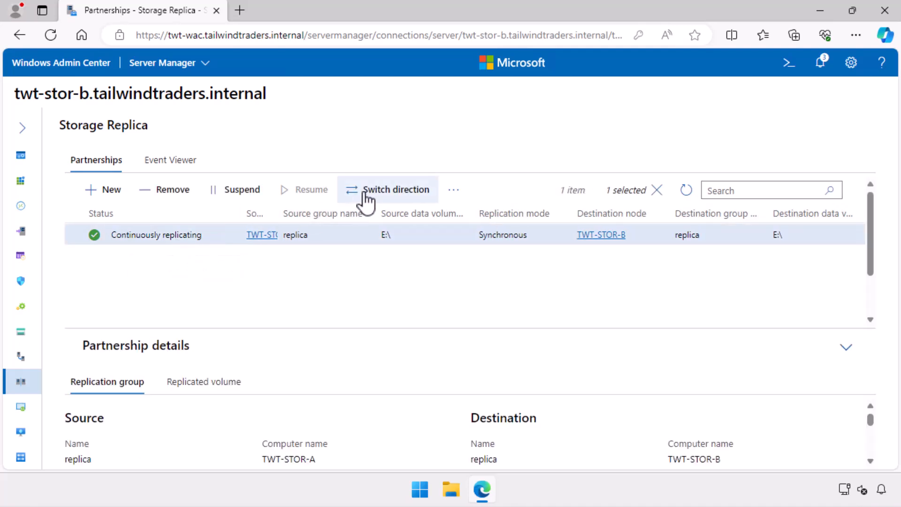
click(395, 190)
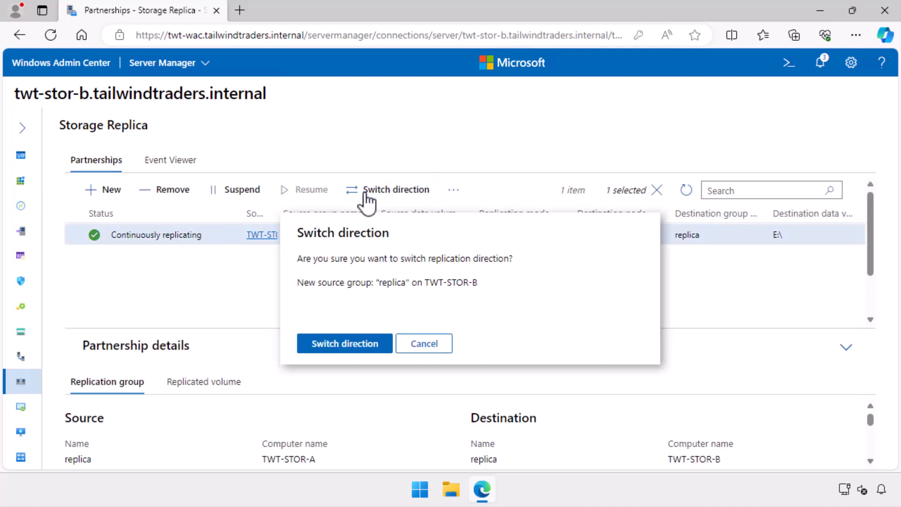
click(344, 343)
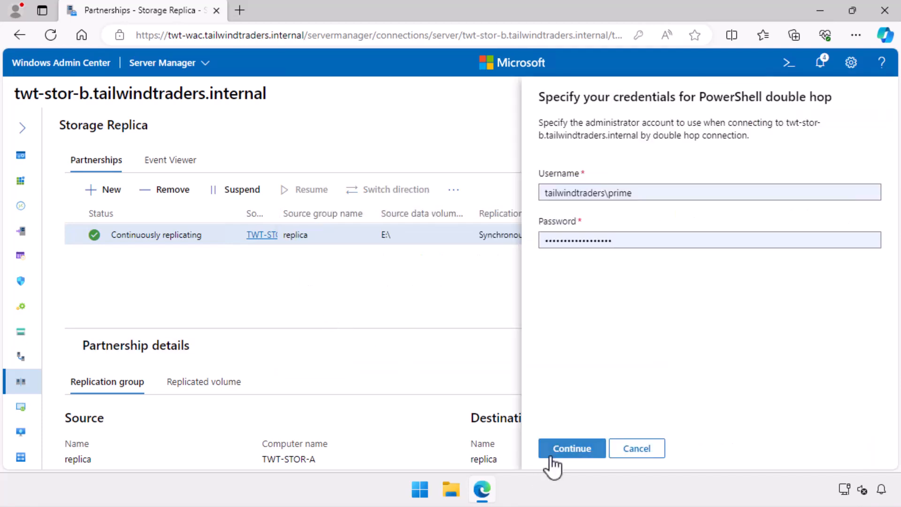
Step: Submit the double-hop credentials to complete the switch, then expand the server tools list
click(571, 449)
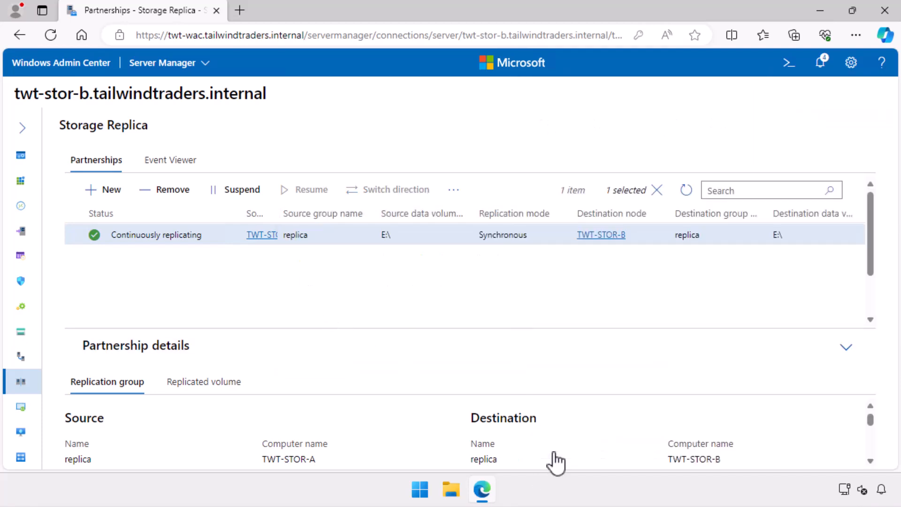
click(395, 189)
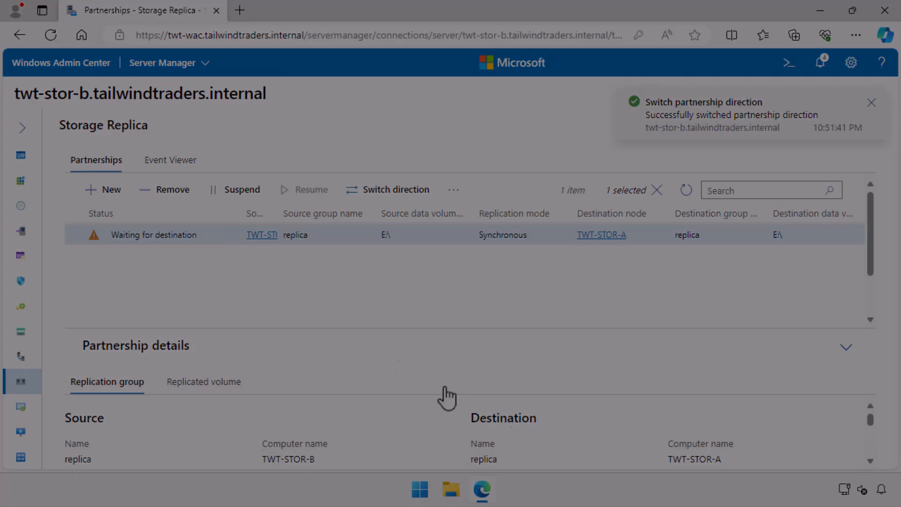
click(23, 128)
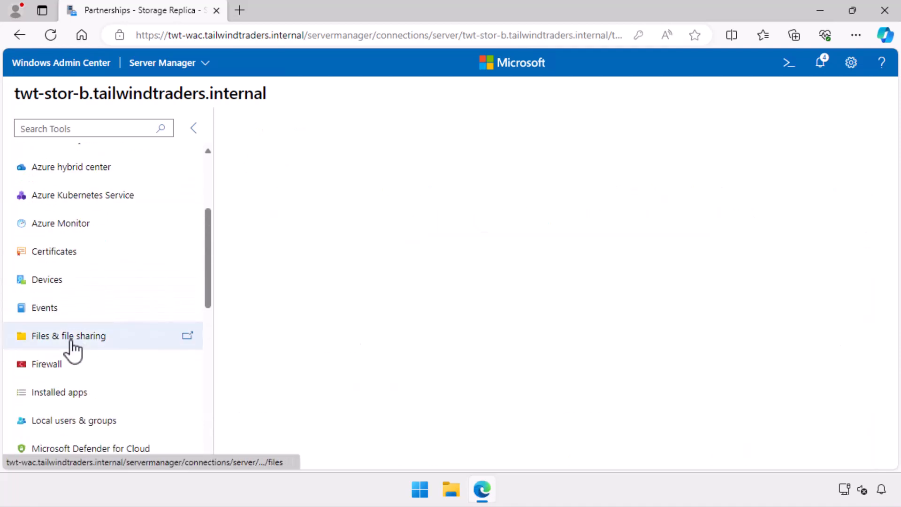
Step: Browse twt-stor-b's DATA (E:) volume showing the replicated EXAMPLE-FOLDER and EXAMPLE-FILE
click(68, 335)
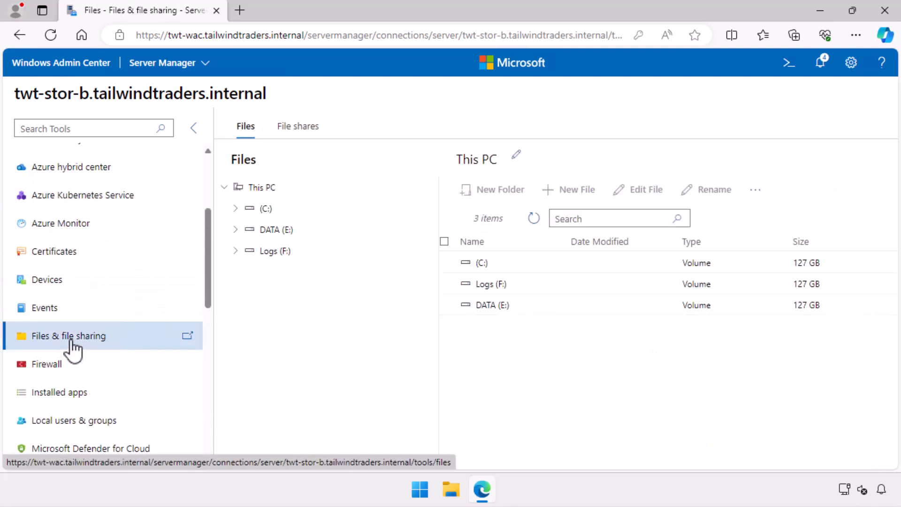
click(275, 230)
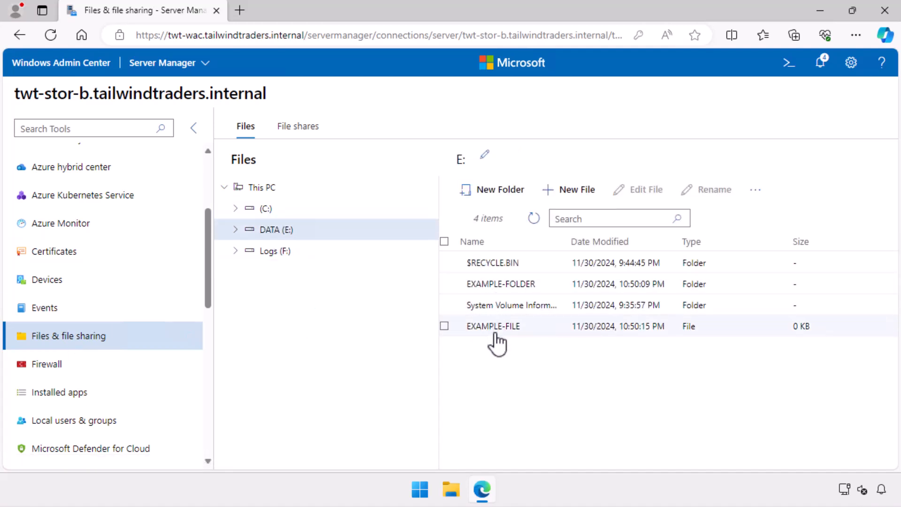
mouse_move(46, 364)
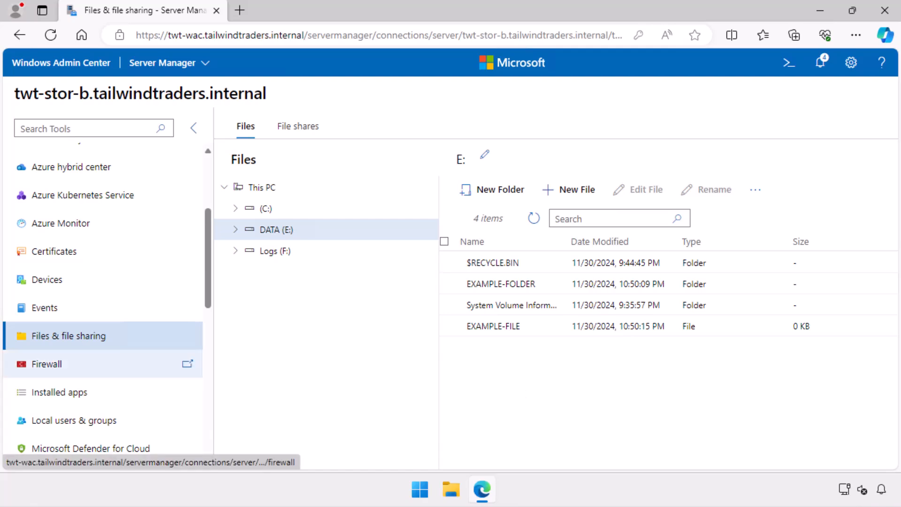